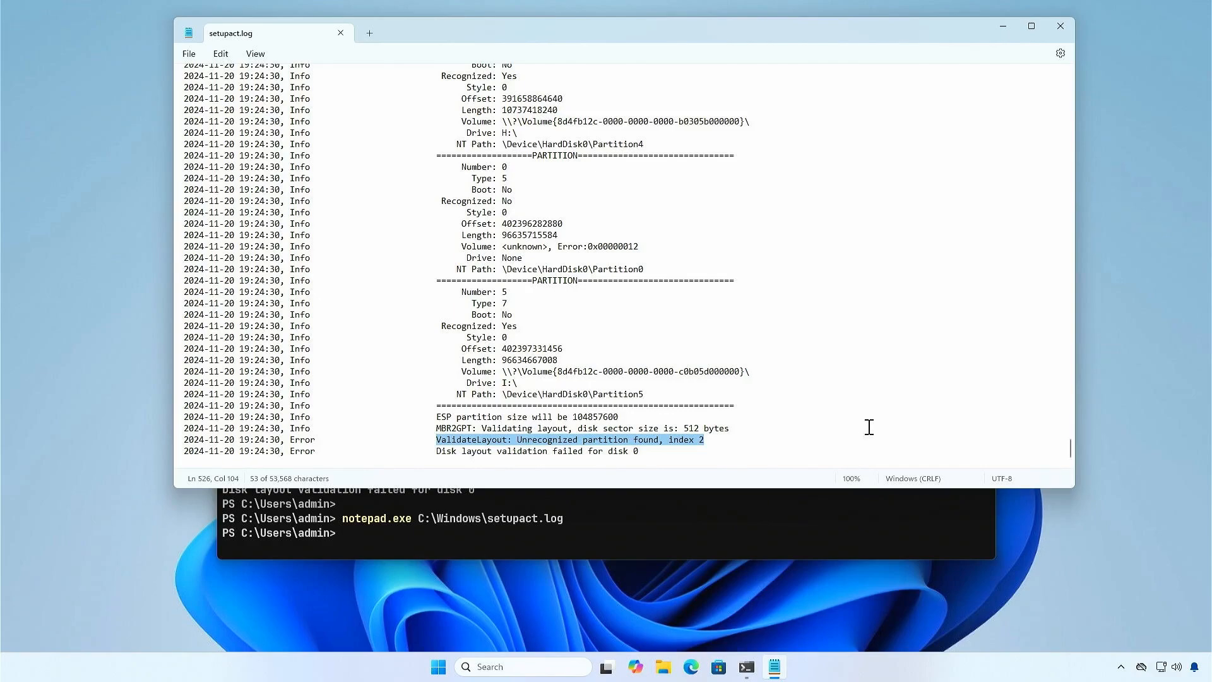
mouse_move(1000, 49)
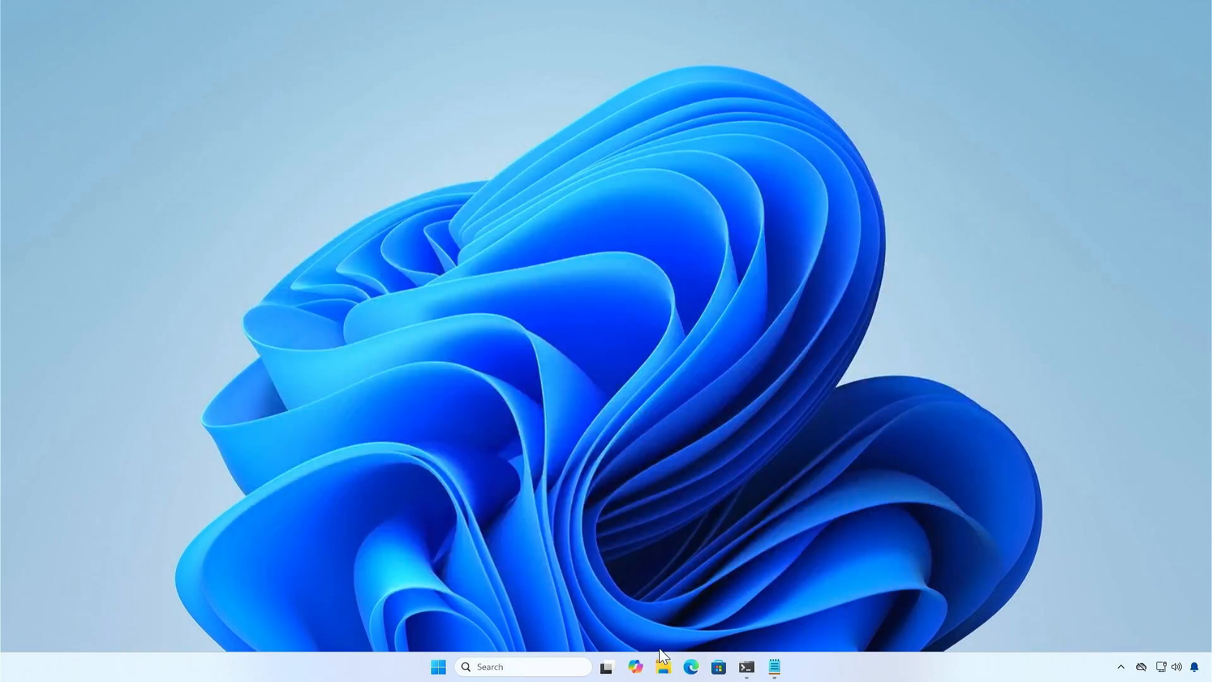
left_click(656, 667)
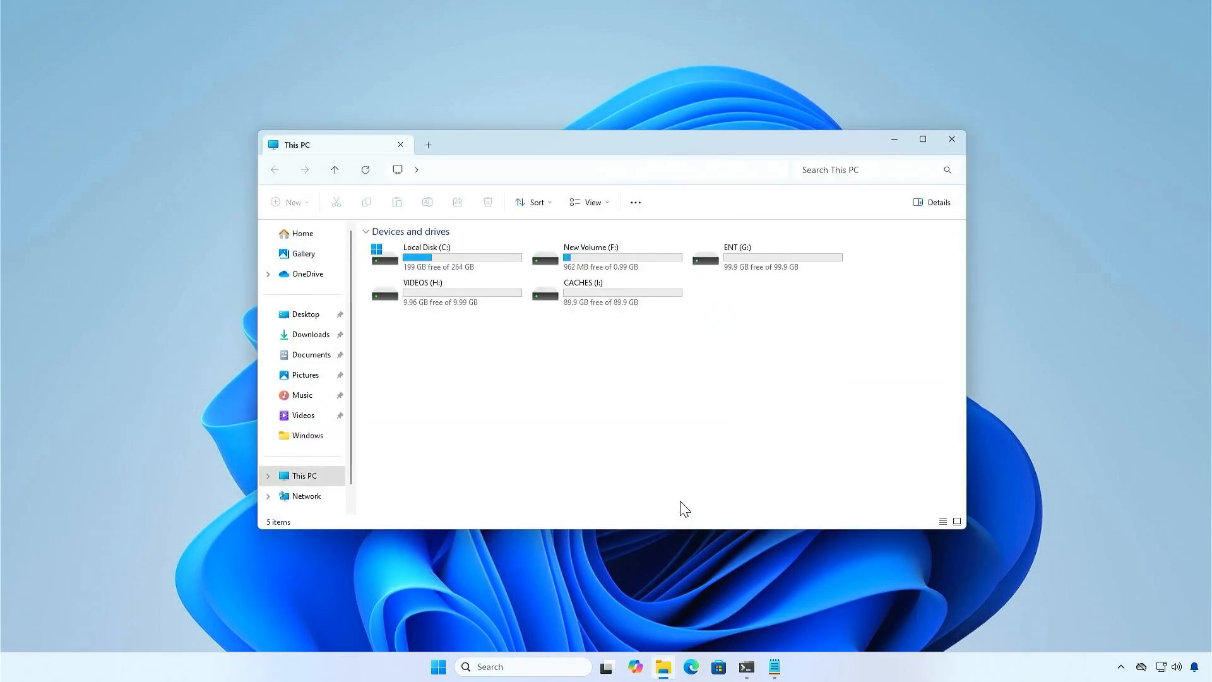
mouse_move(859, 193)
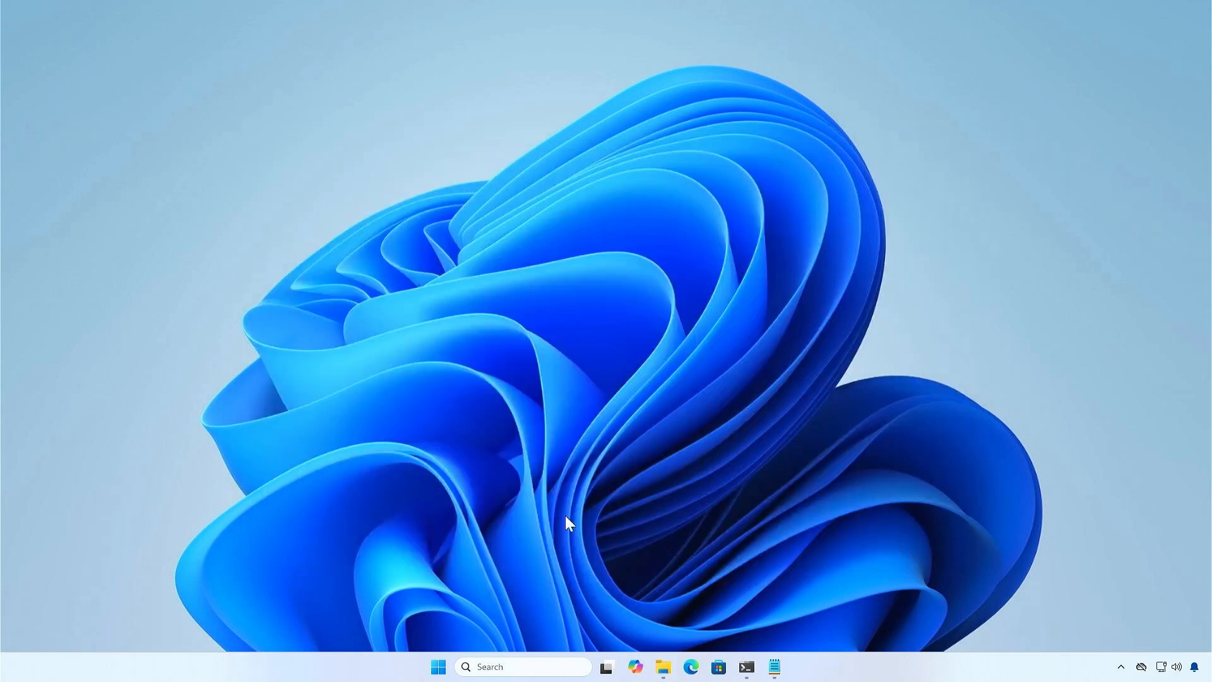
Launch Disk Management from the Start button's quick-link menu to view Disk 0
right_click(437, 666)
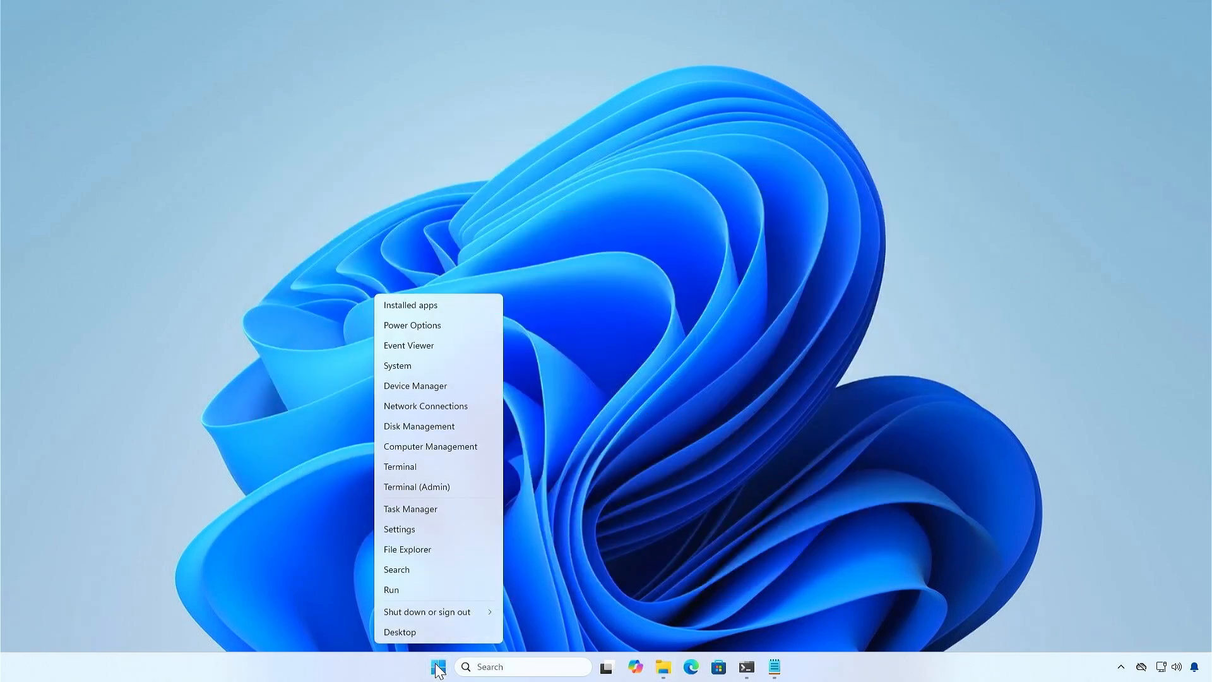
left_click(419, 426)
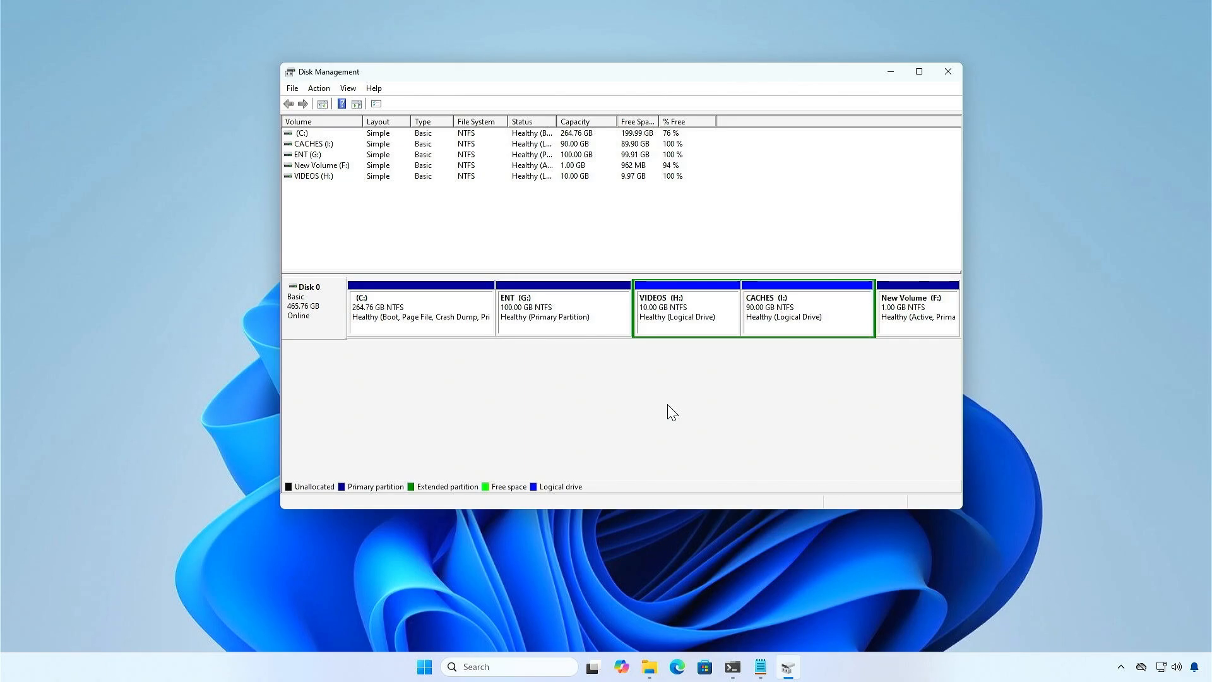
mouse_move(683, 327)
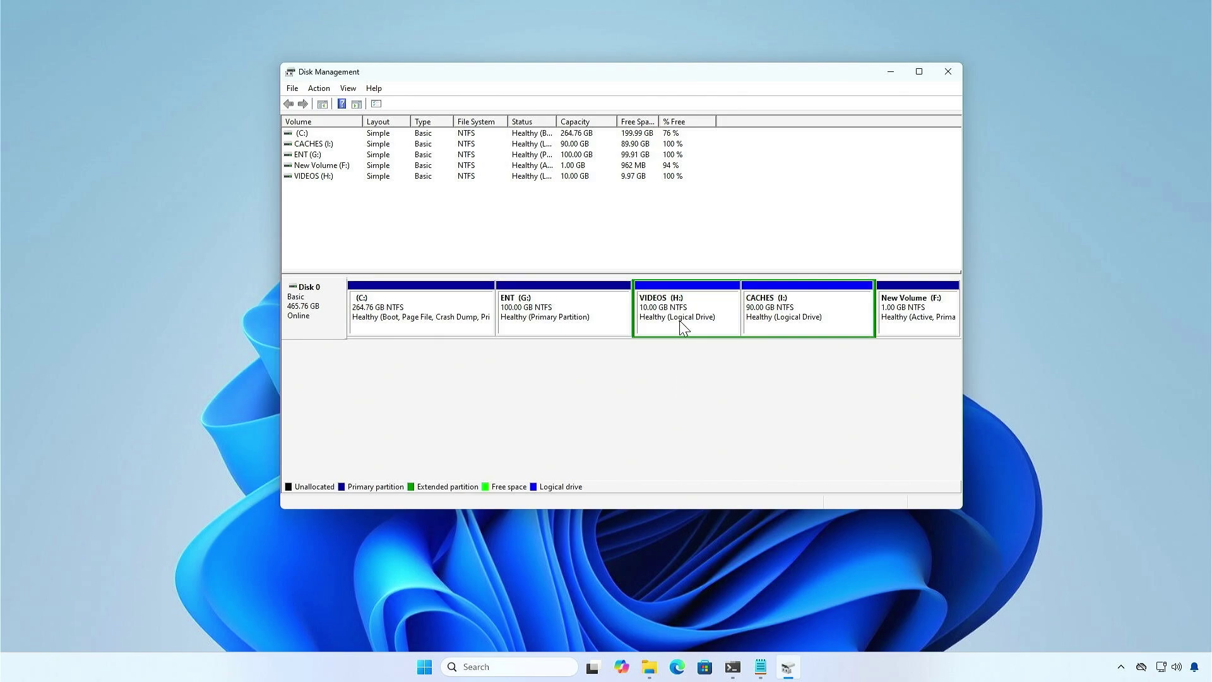
Delete the VIDEOS H: and CACHES I: volumes, leaving 100 GB free on Disk 0
right_click(680, 328)
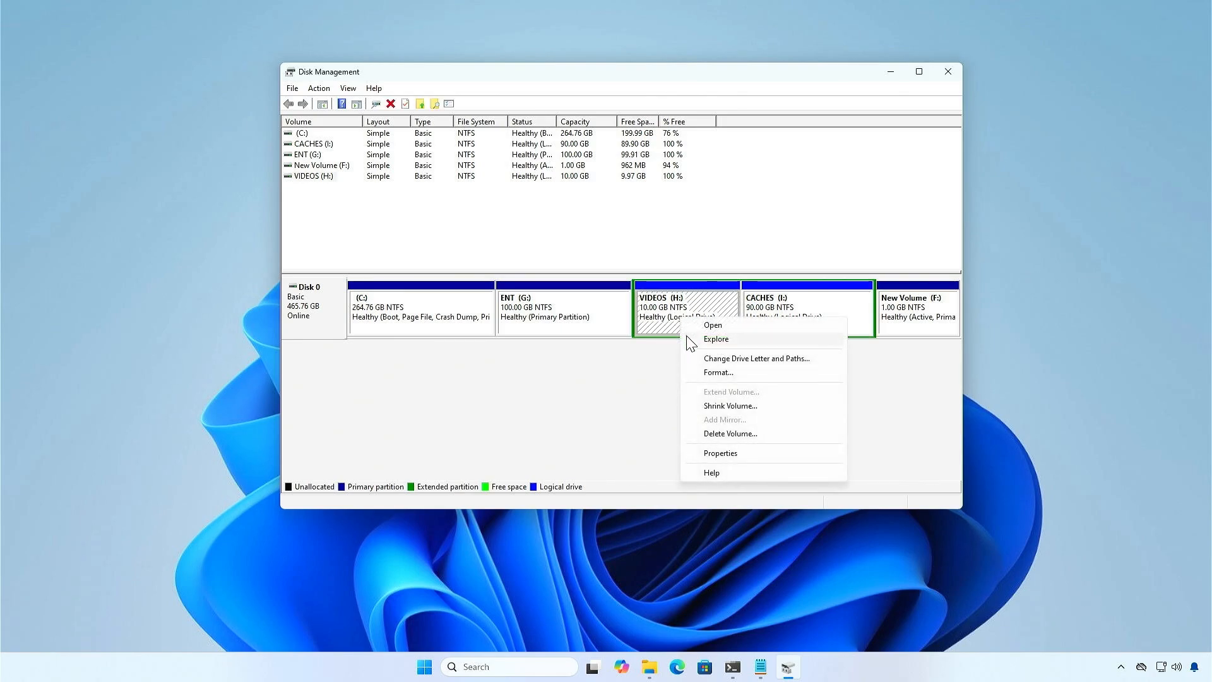
left_click(730, 433)
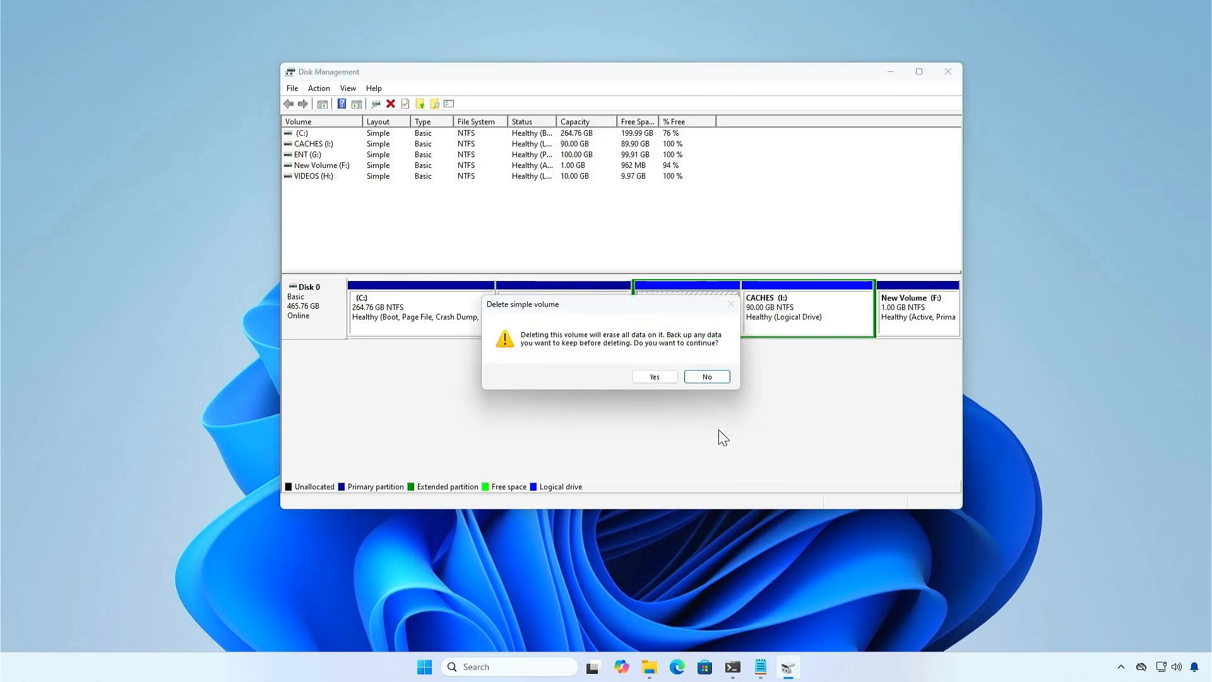
left_click(655, 376)
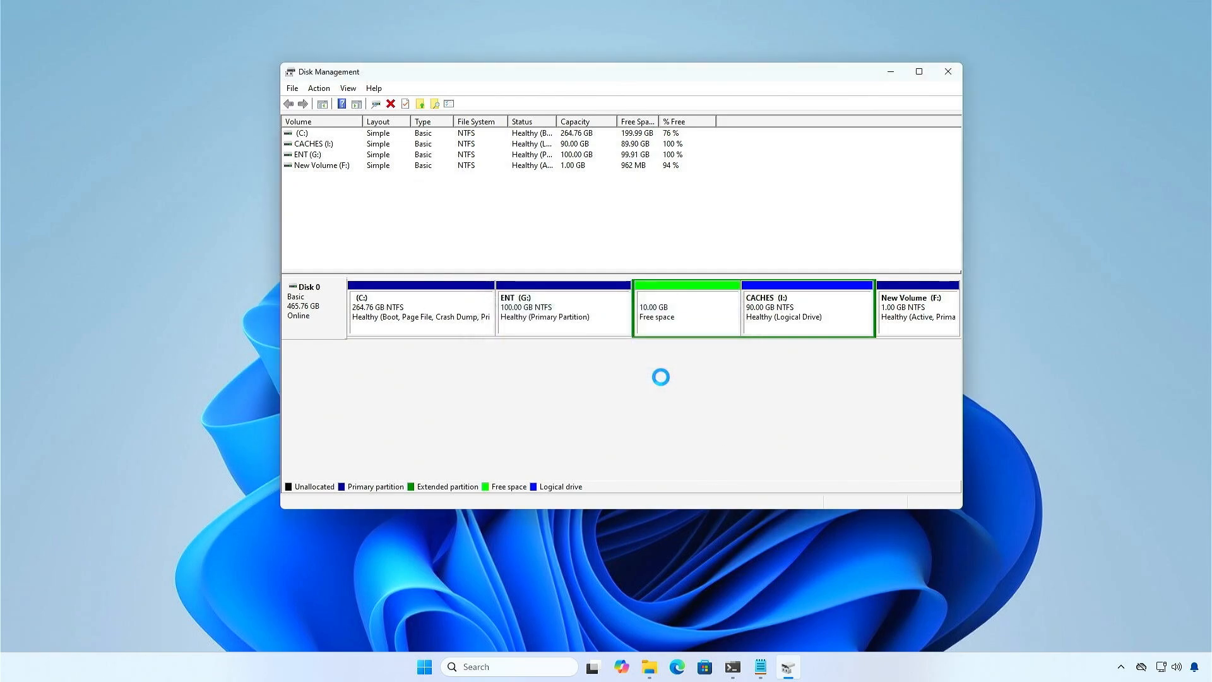
right_click(785, 309)
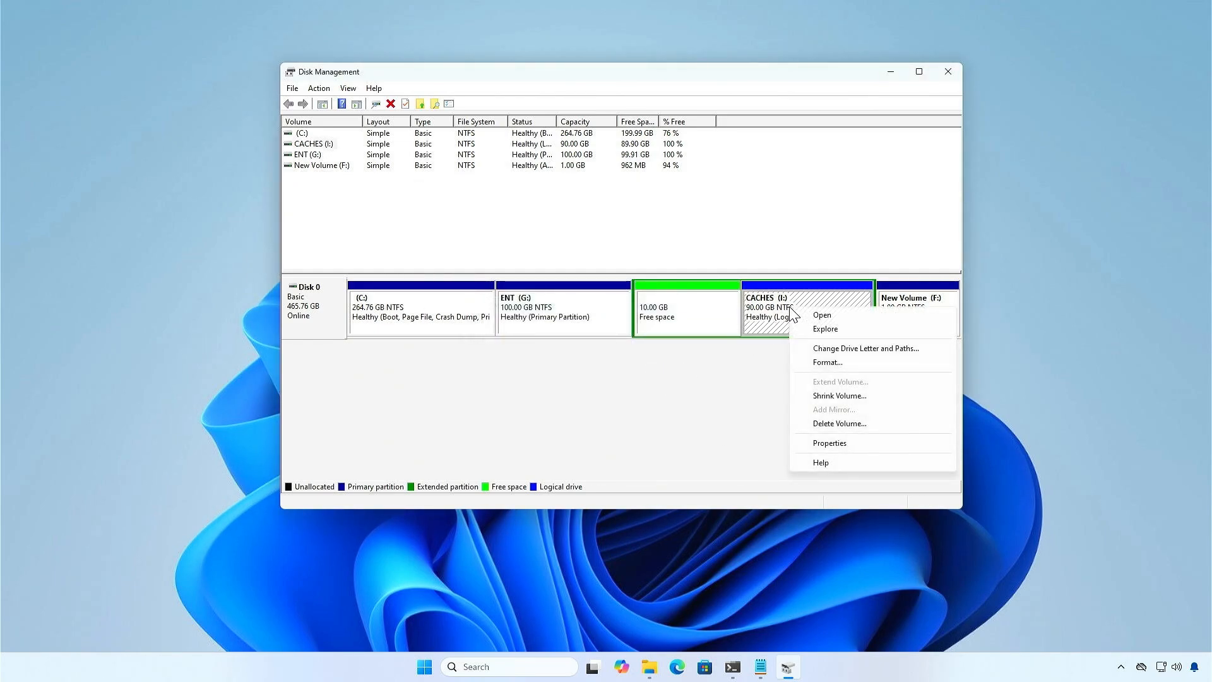
left_click(838, 423)
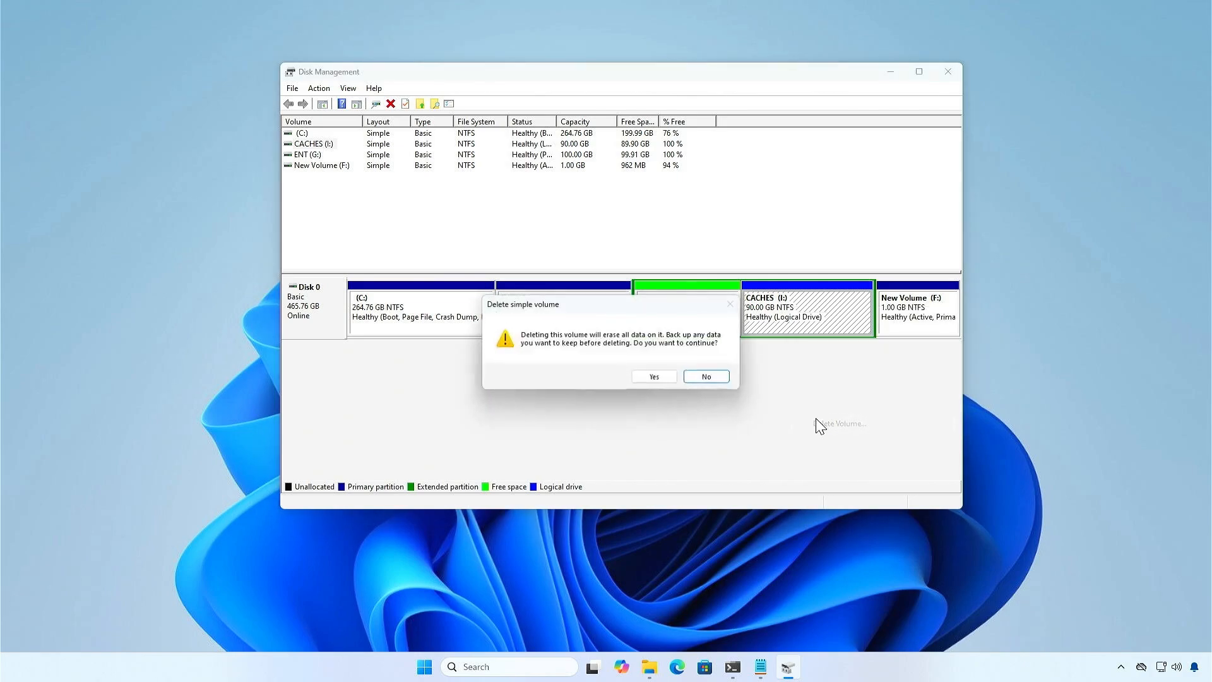
left_click(653, 376)
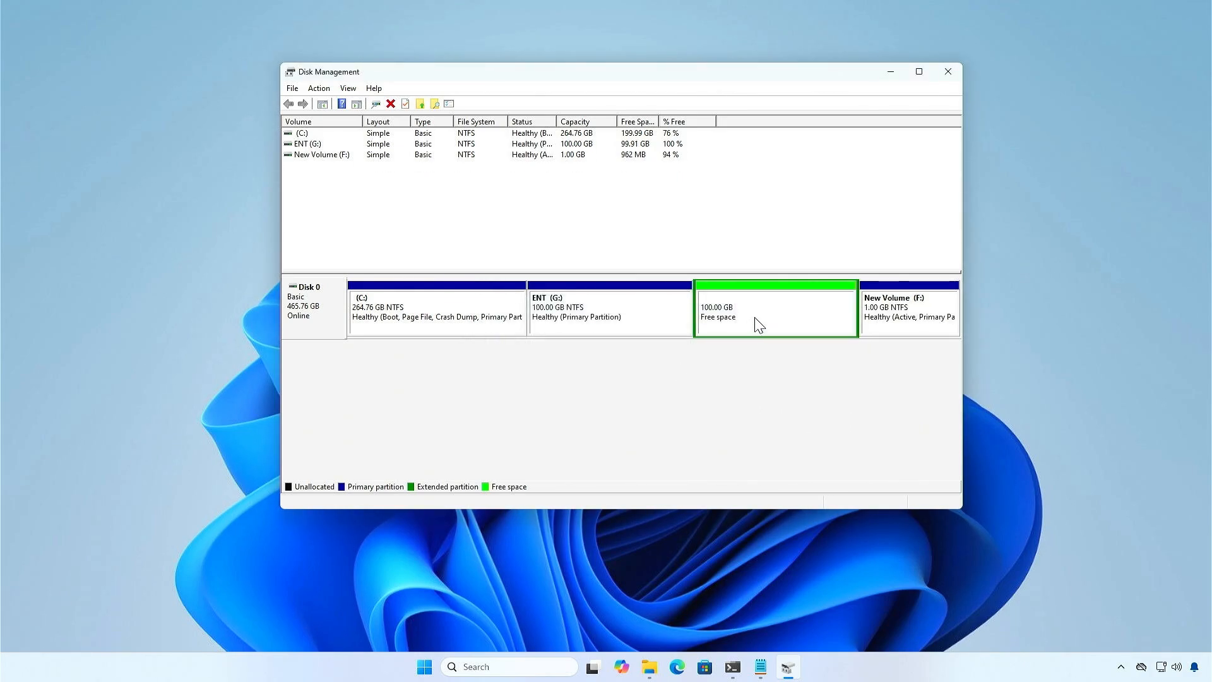
Delete the extended partition so its 100 GB becomes unallocated space
right_click(757, 325)
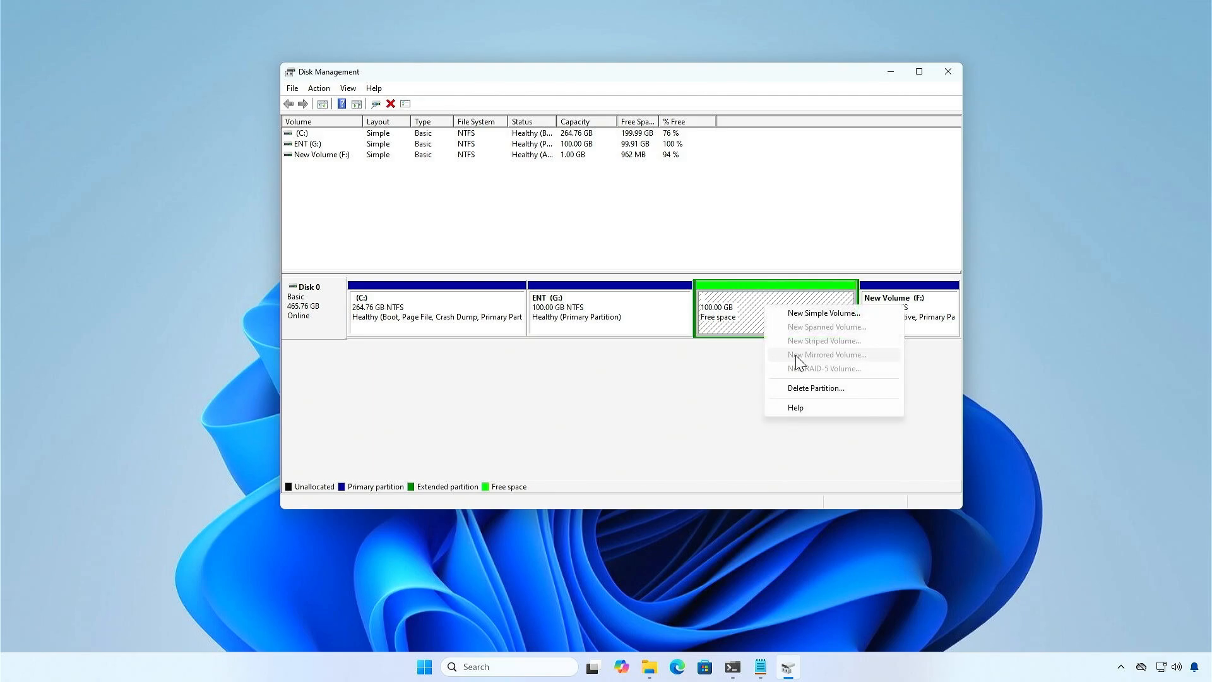
left_click(816, 388)
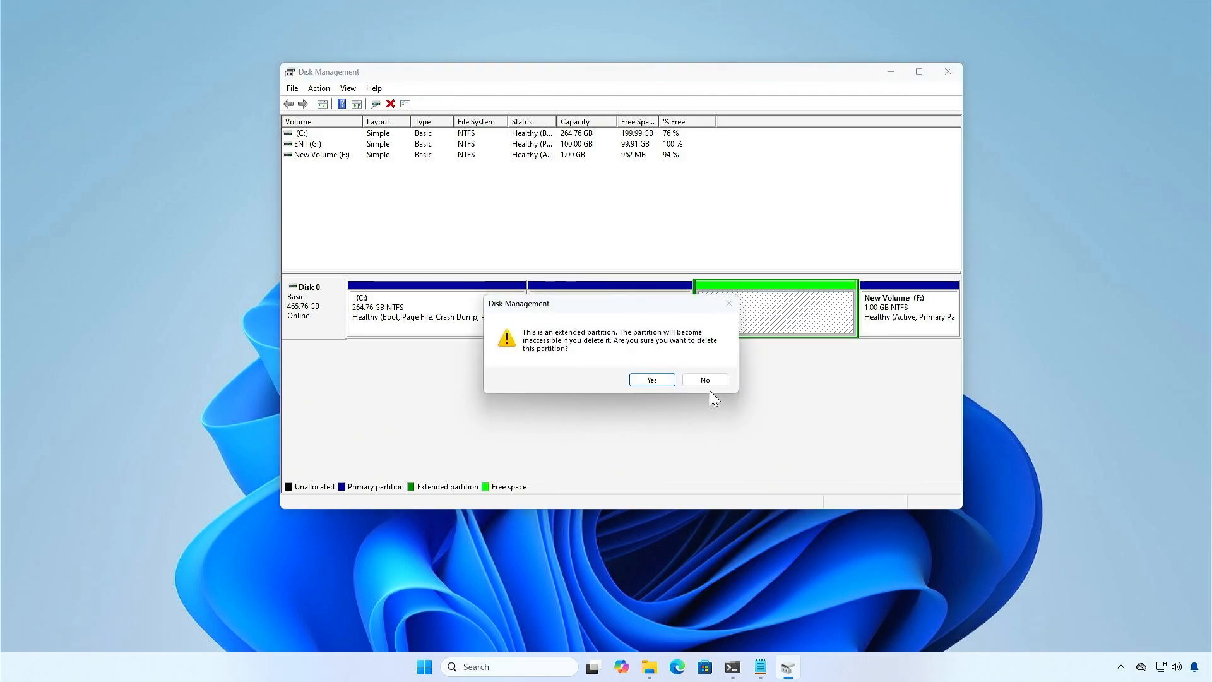
left_click(651, 380)
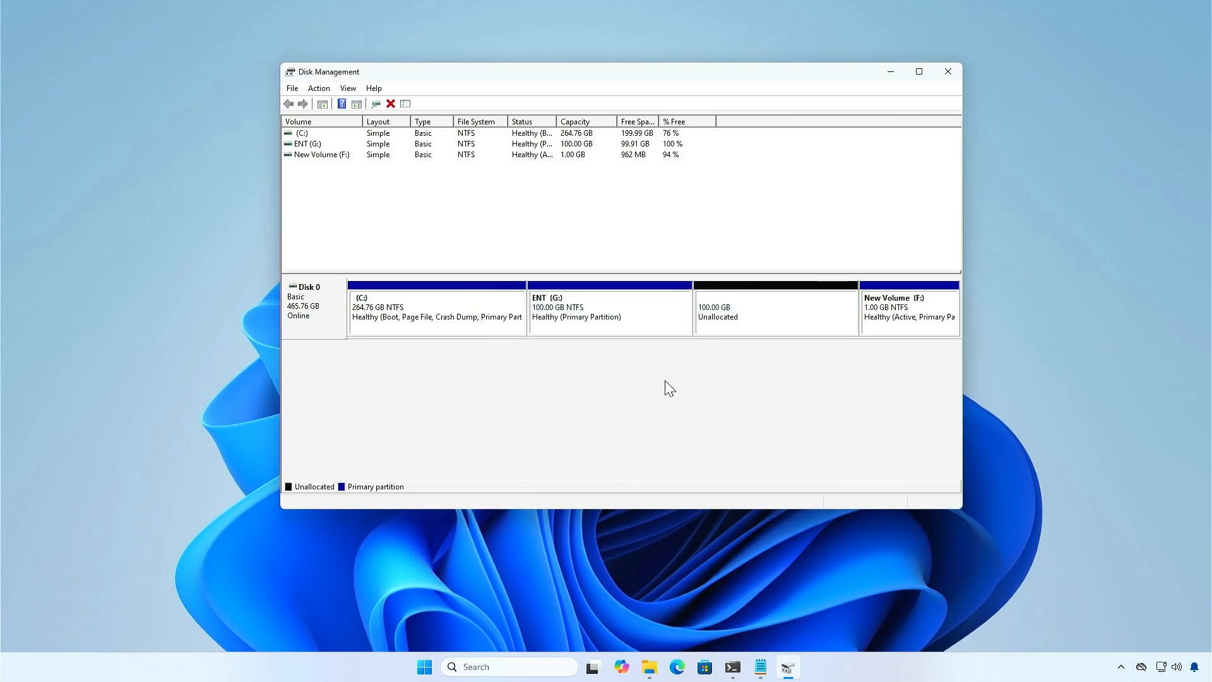
mouse_move(686, 384)
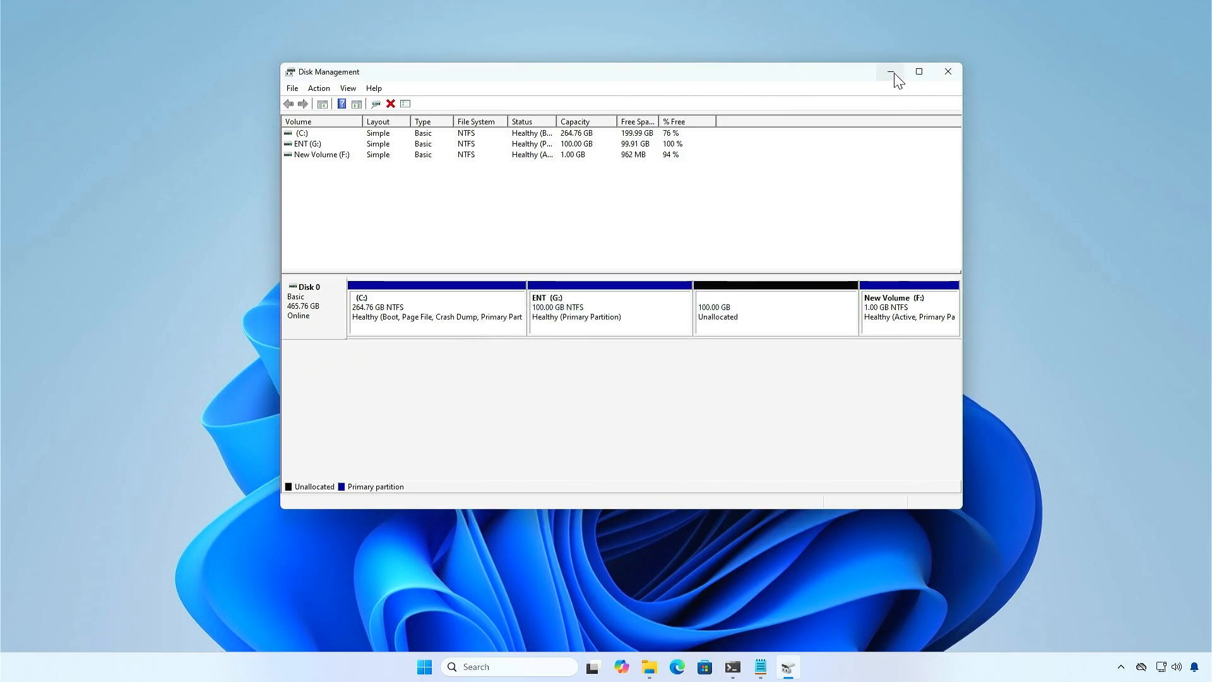
Rerun mbr2gpt /validate /allowFullOS /disk:0 in the administrator terminal
left_click(891, 72)
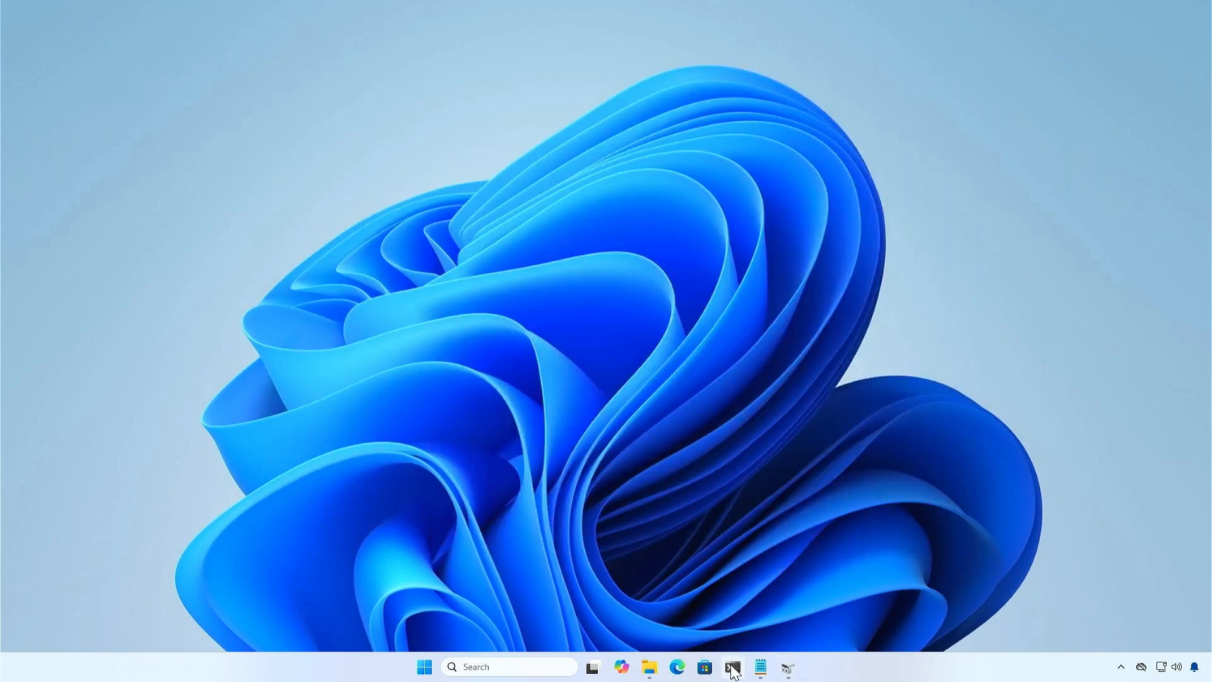
left_click(729, 675)
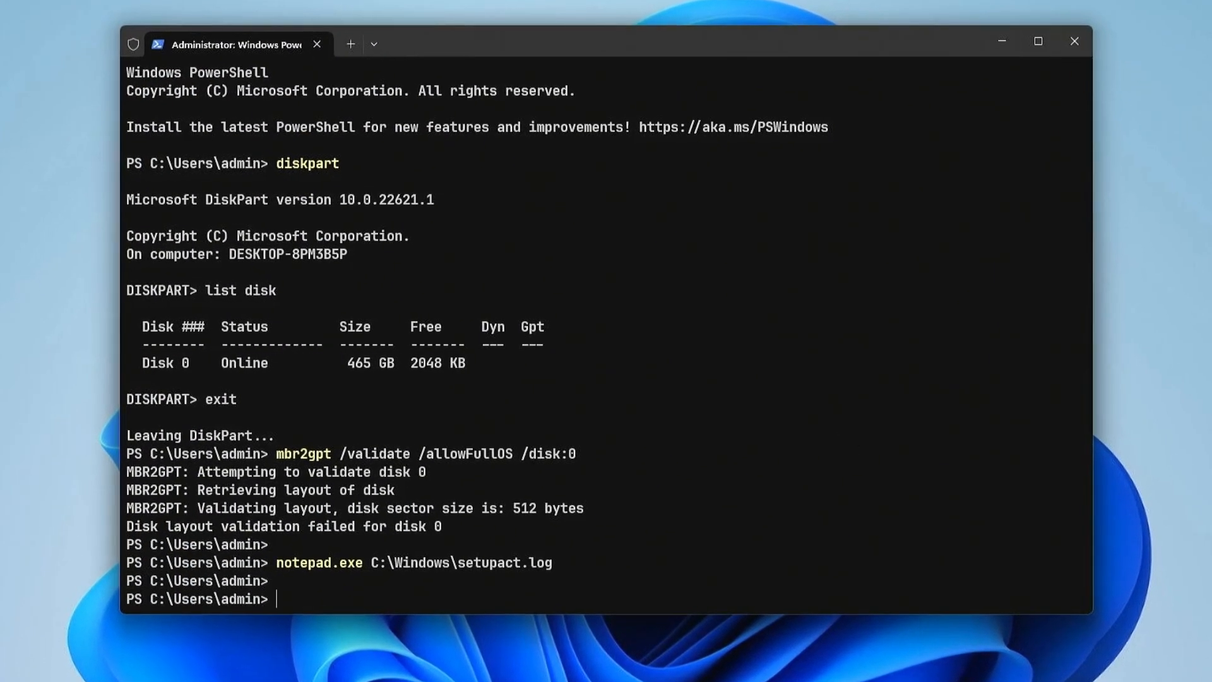
type("mbr2gpt /validate /allowFullOS /disk:0")
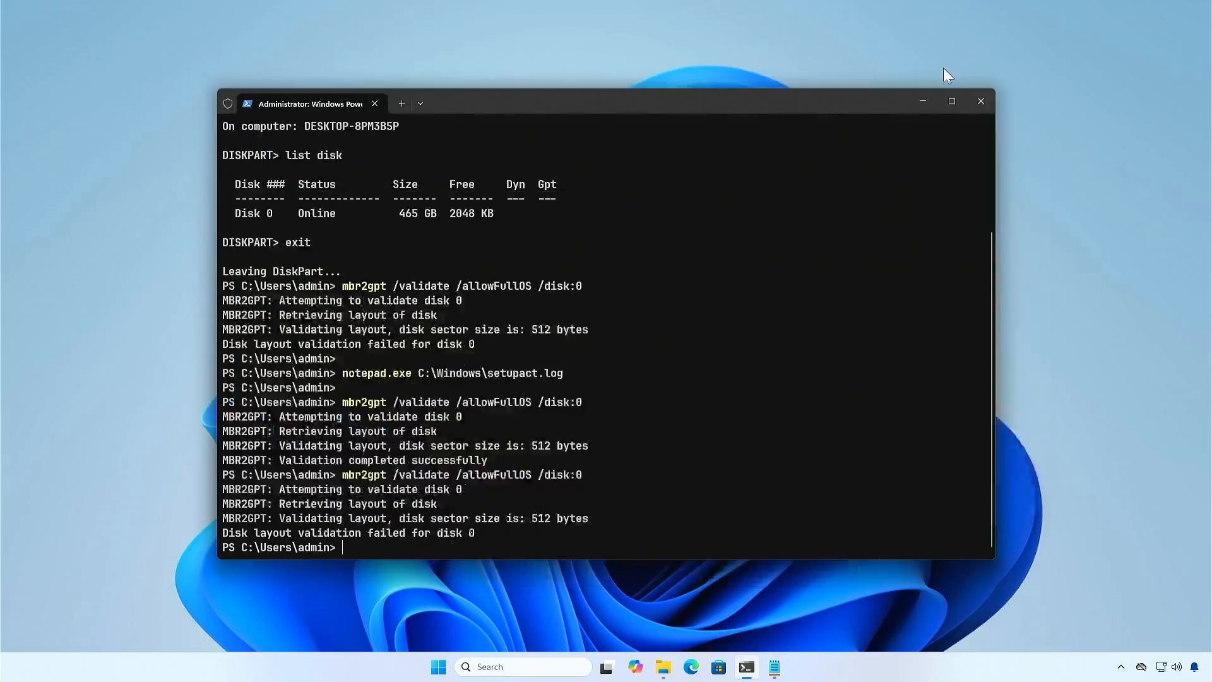
Reopen Disk Management from the quick-link menu, showing Disk 0's single 465.76 GB C: partition
left_click(981, 101)
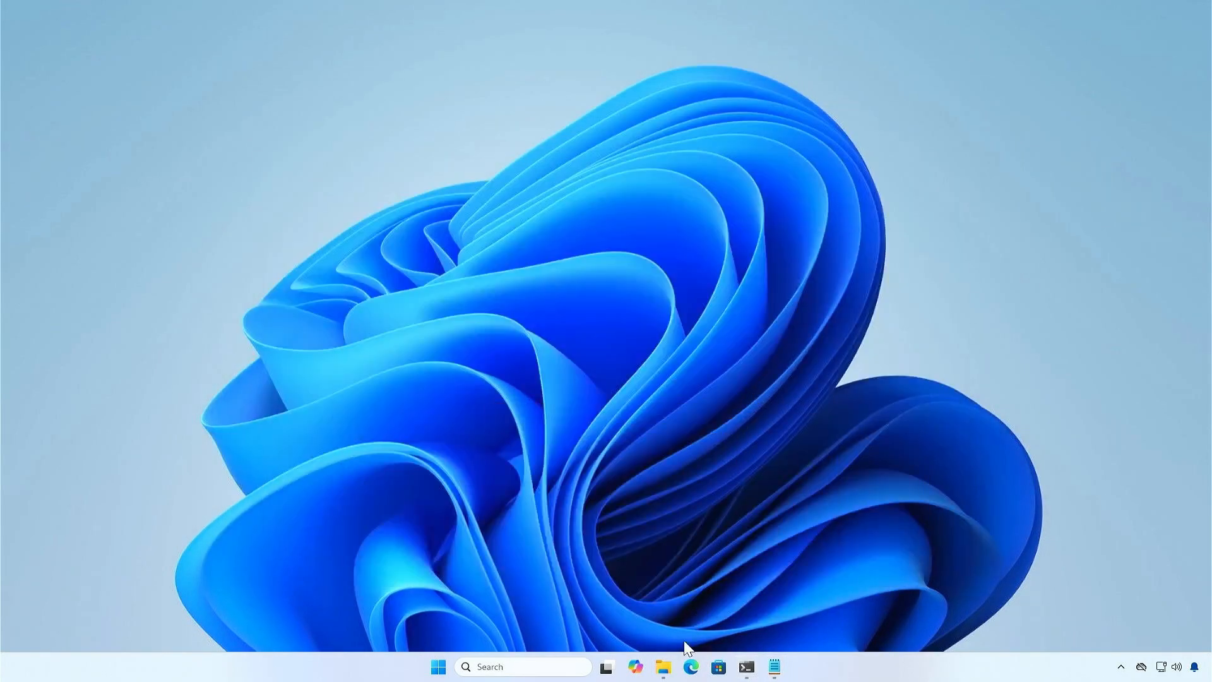
left_click(662, 667)
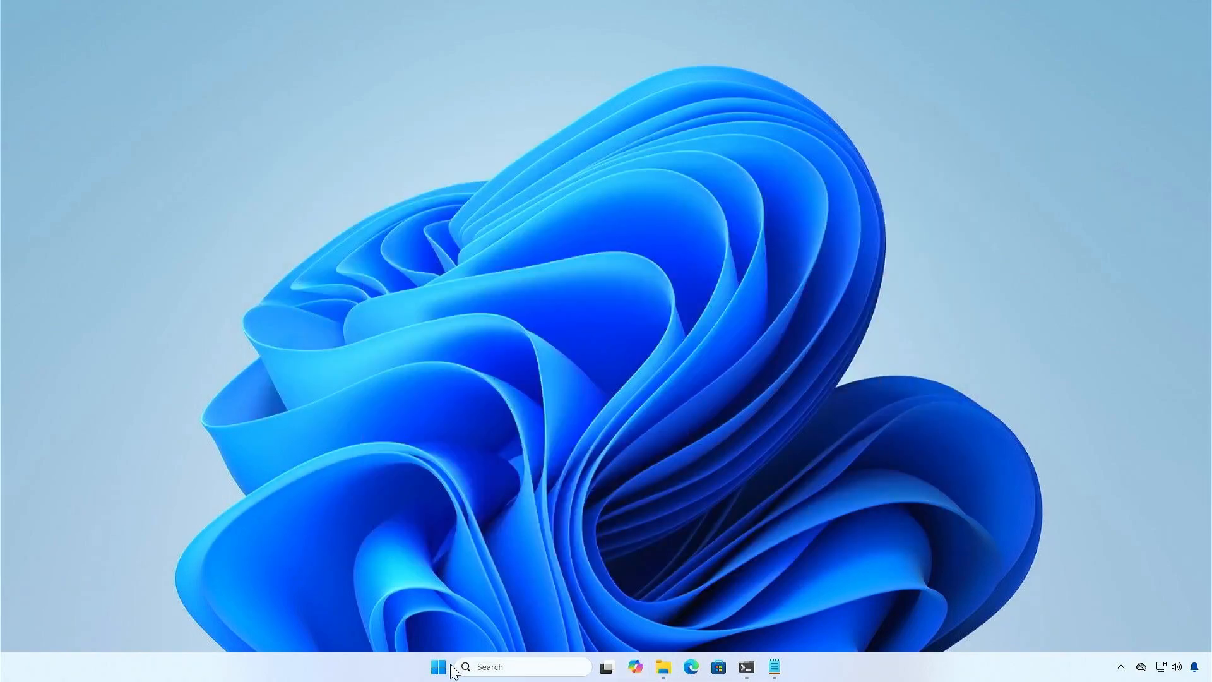
right_click(438, 667)
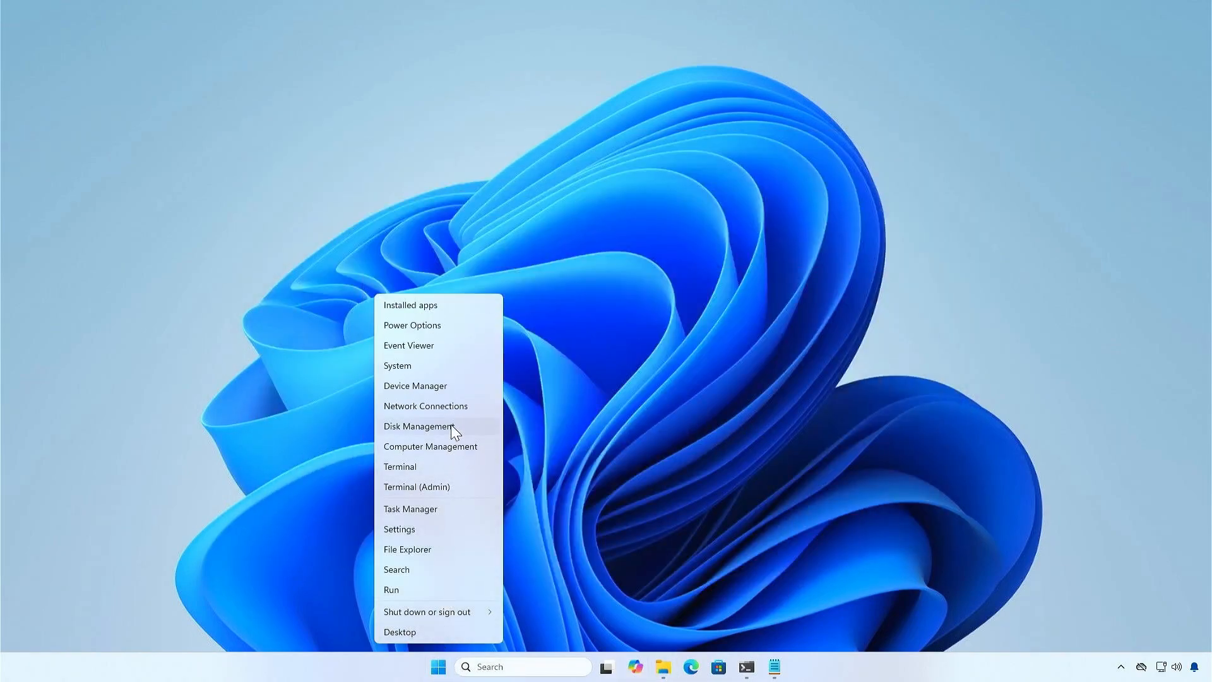
left_click(418, 426)
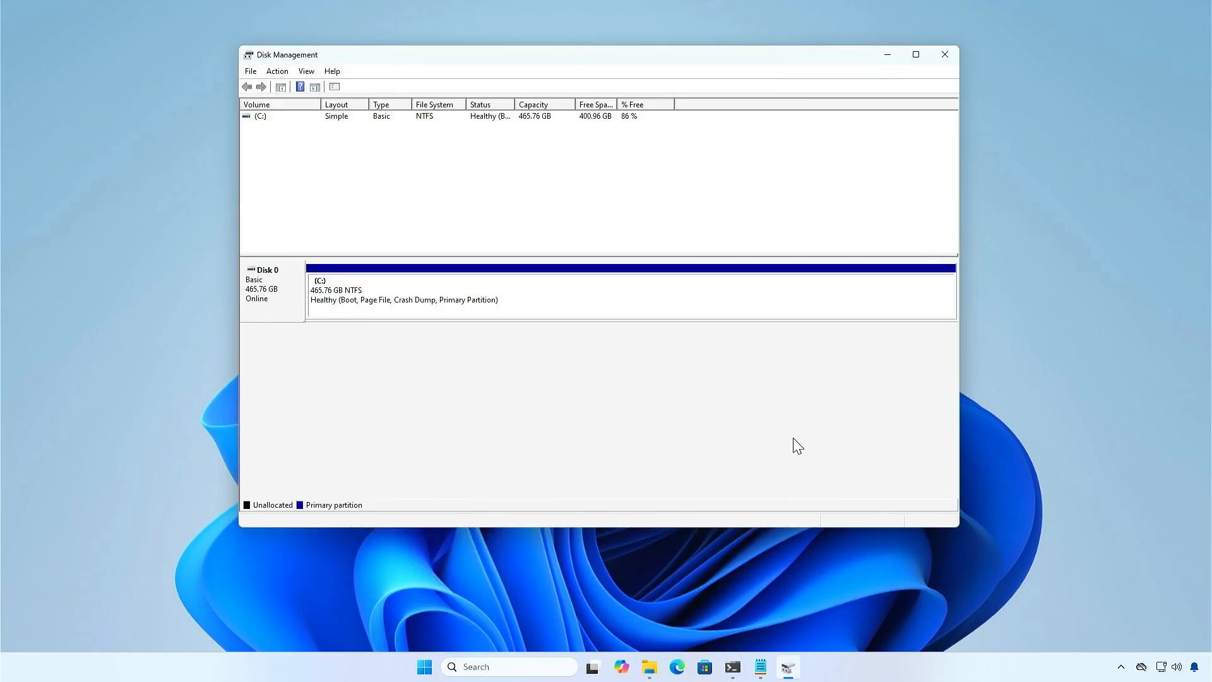
mouse_move(879, 427)
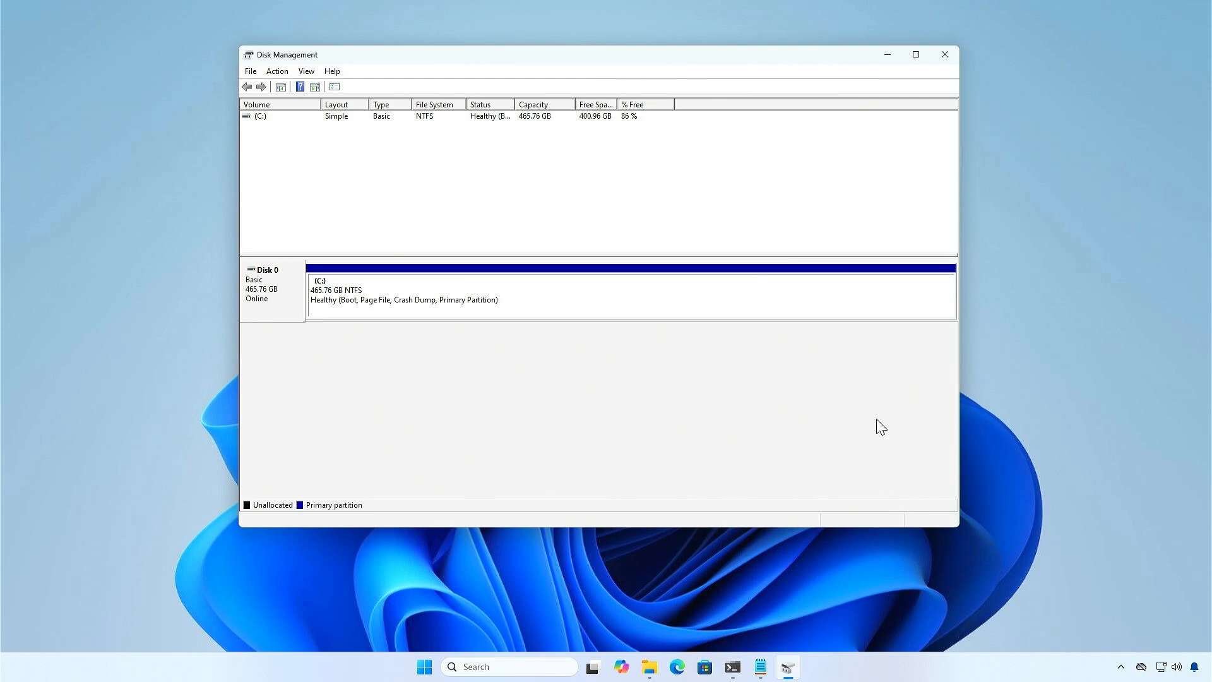
mouse_move(777, 307)
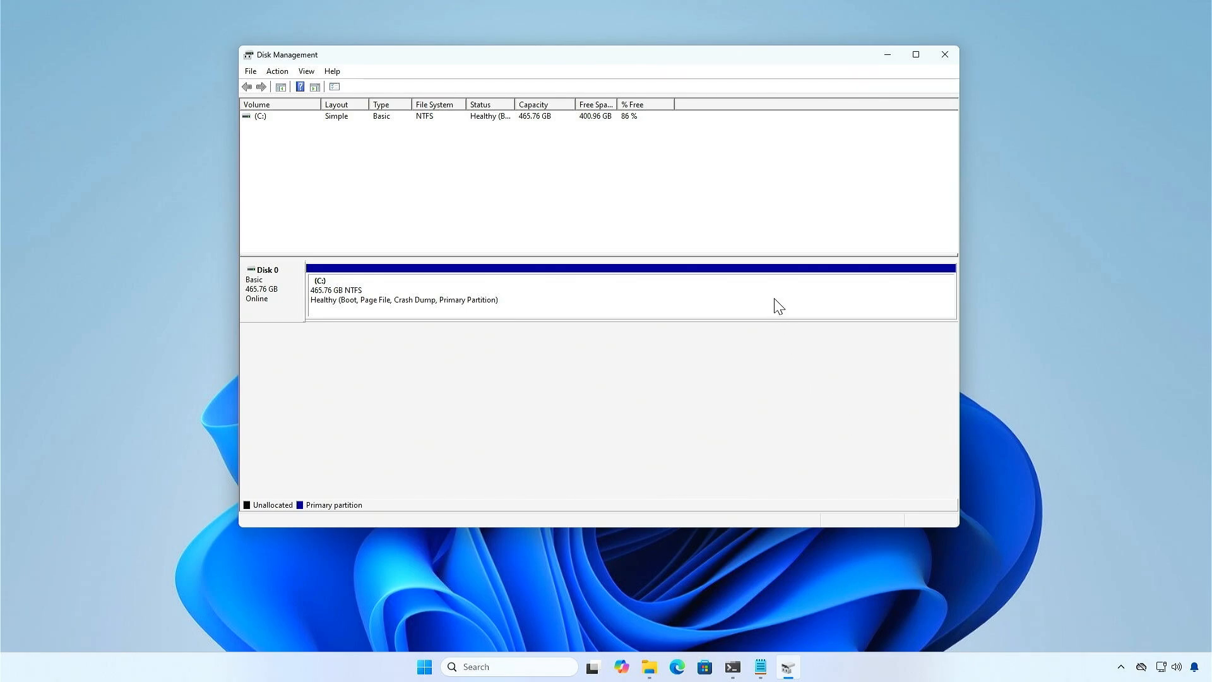
Shrink the C: volume by 500 MB
right_click(777, 305)
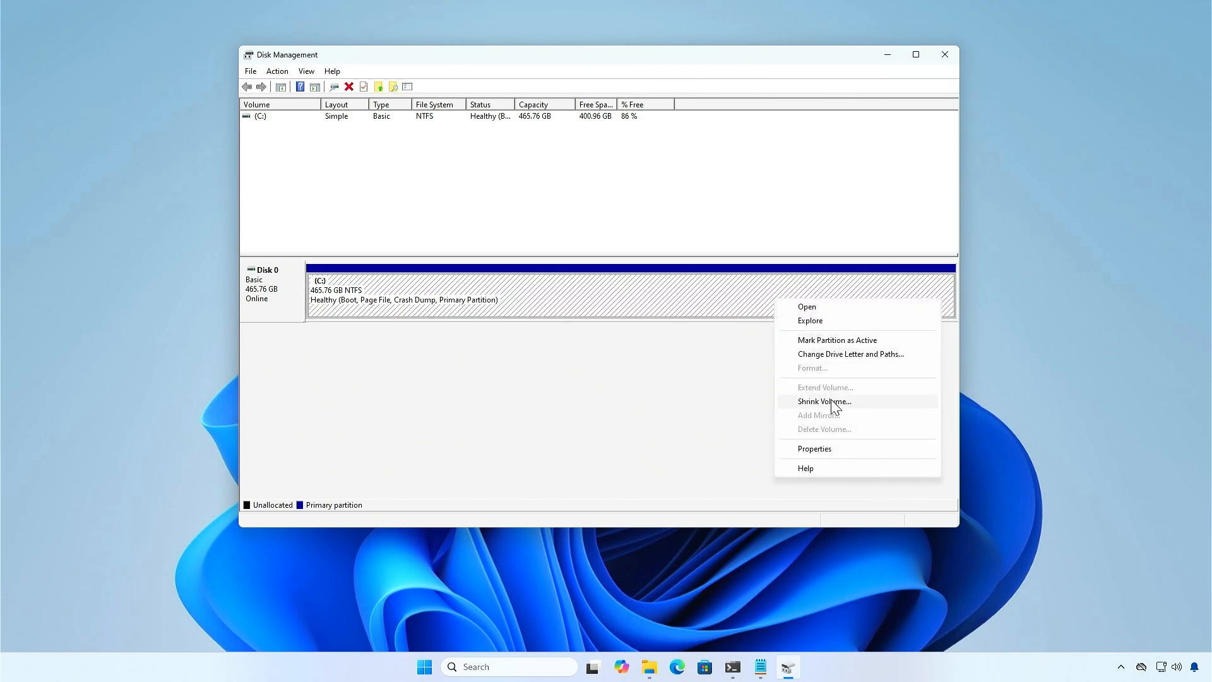
left_click(825, 401)
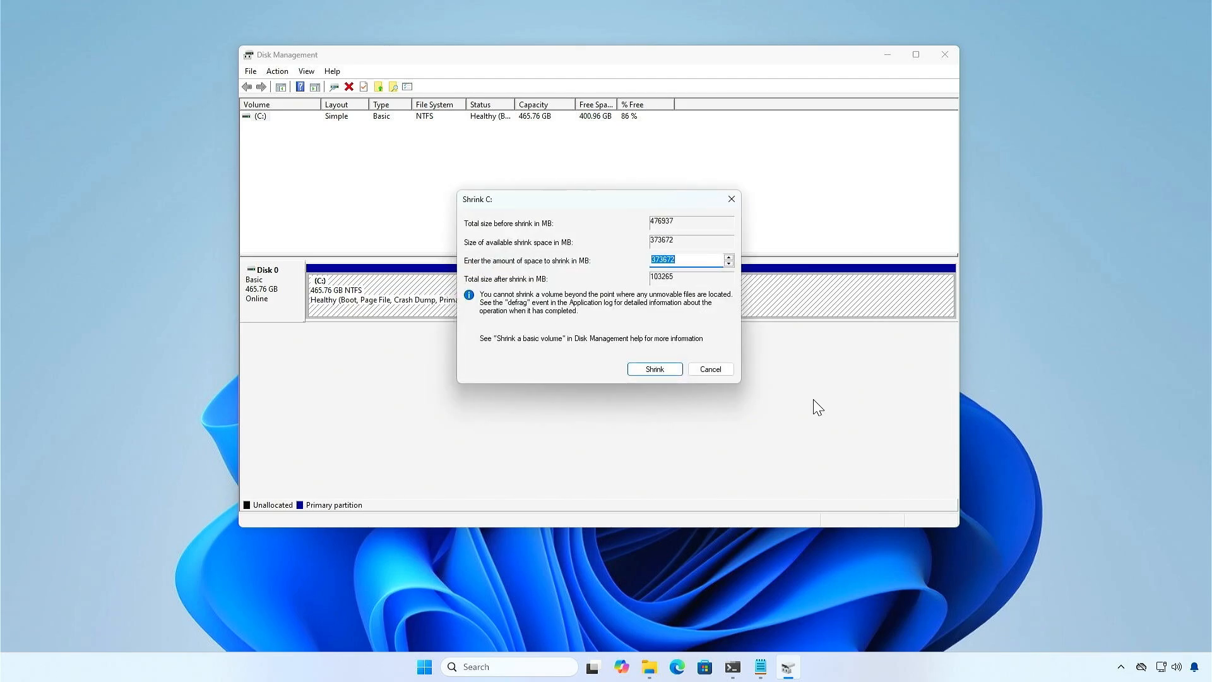
type("500")
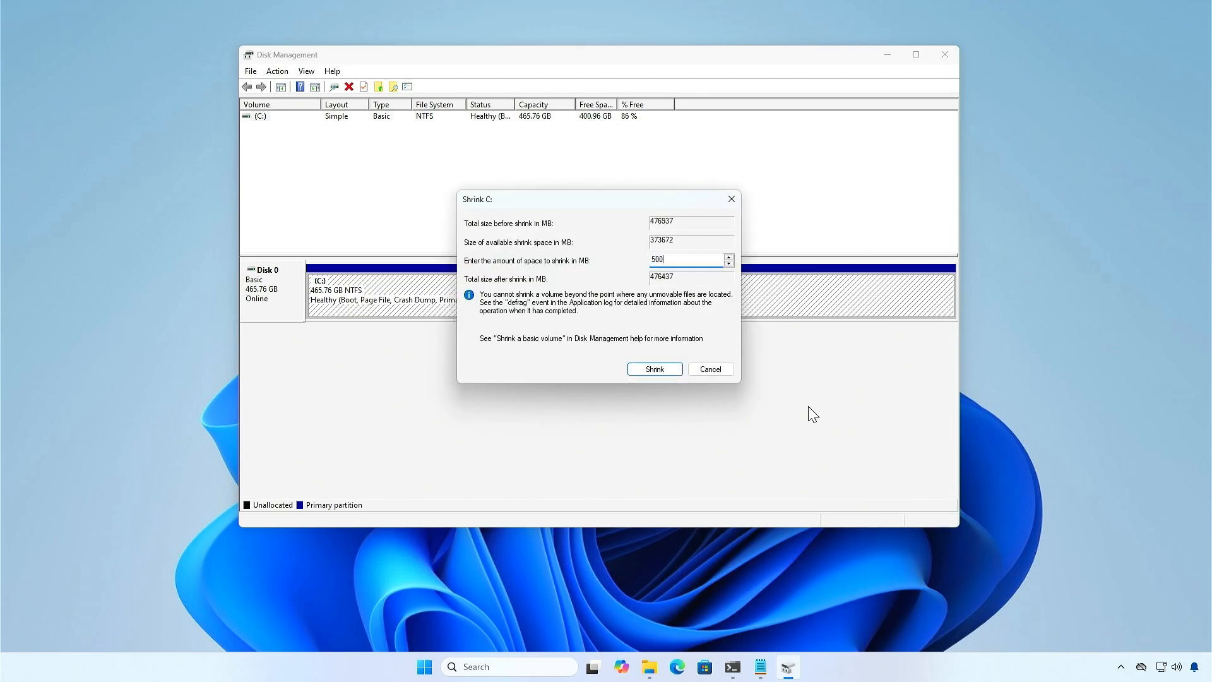
left_click(654, 369)
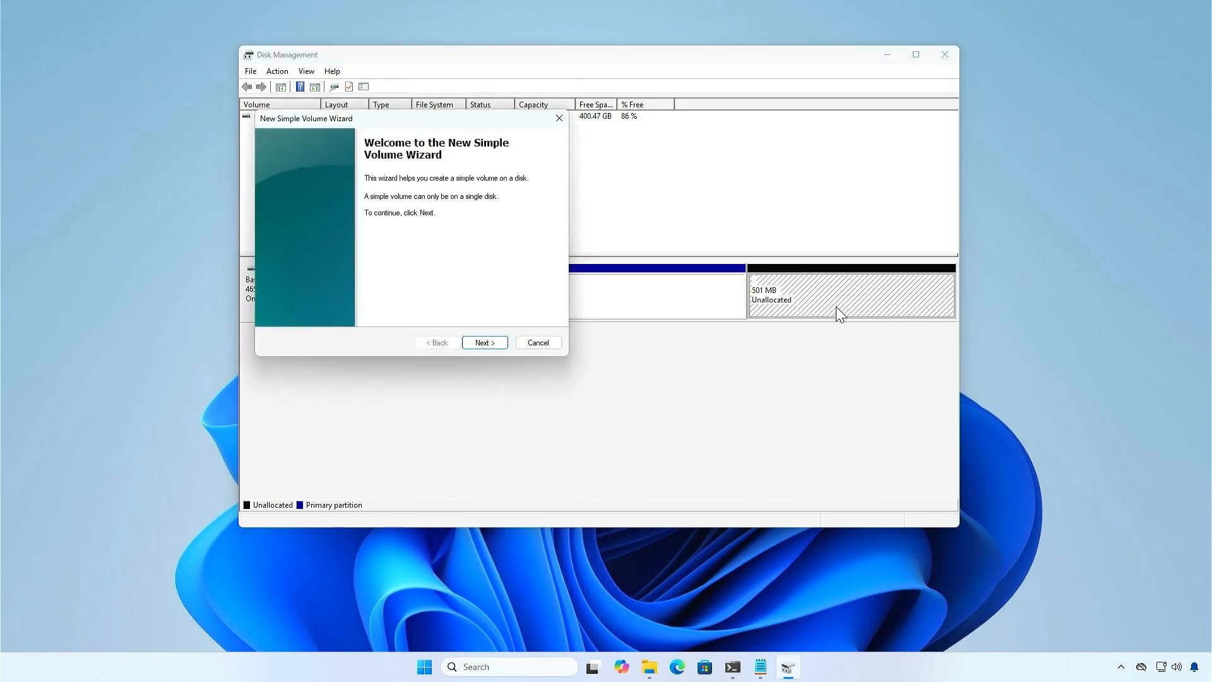
Configure a new 500 MB NTFS simple volume D: on the unallocated space, up to the summary page
left_click(484, 342)
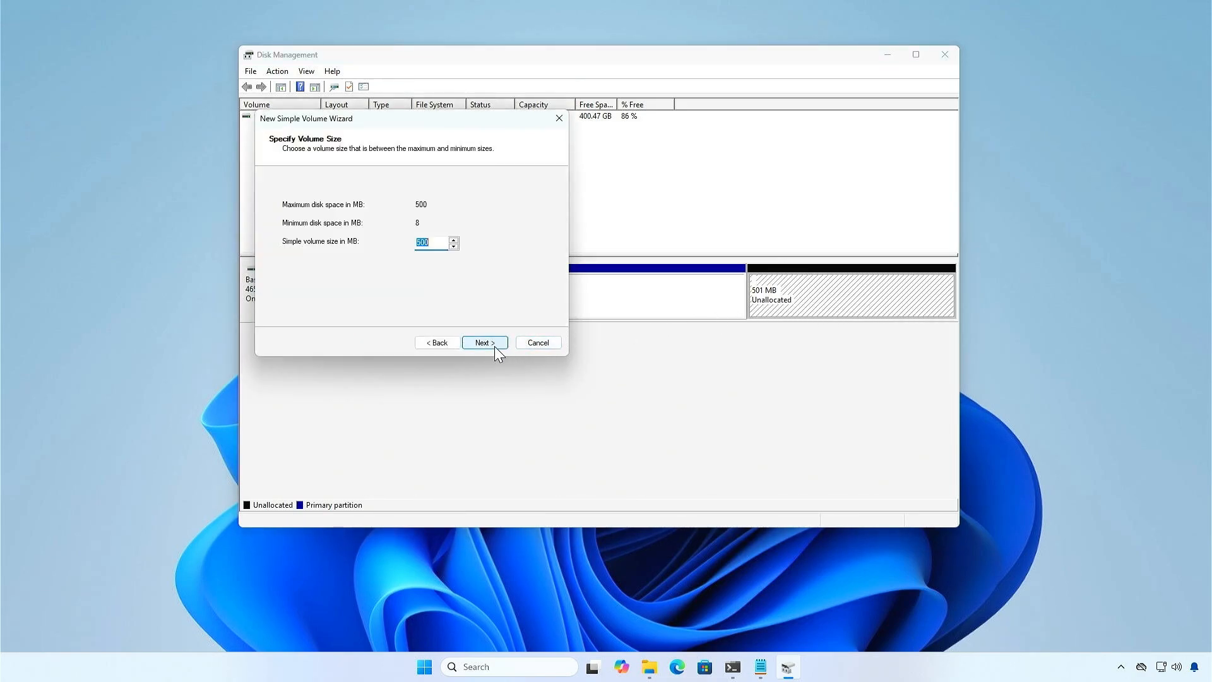
left_click(485, 342)
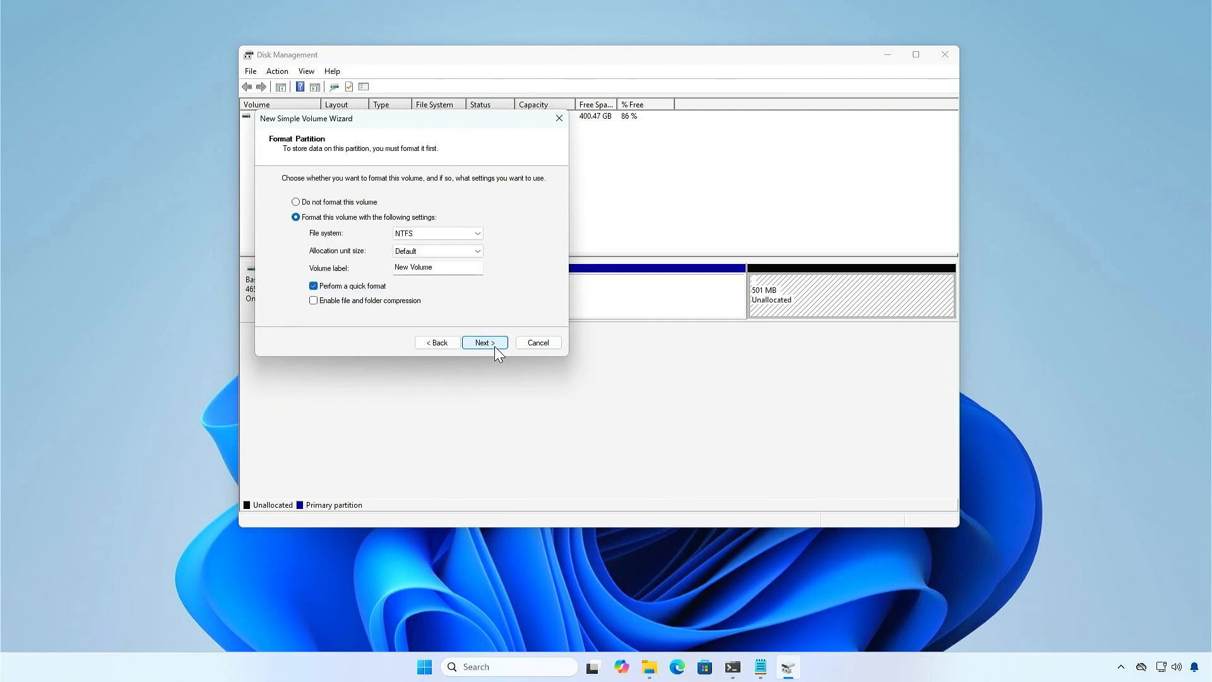
left_click(485, 342)
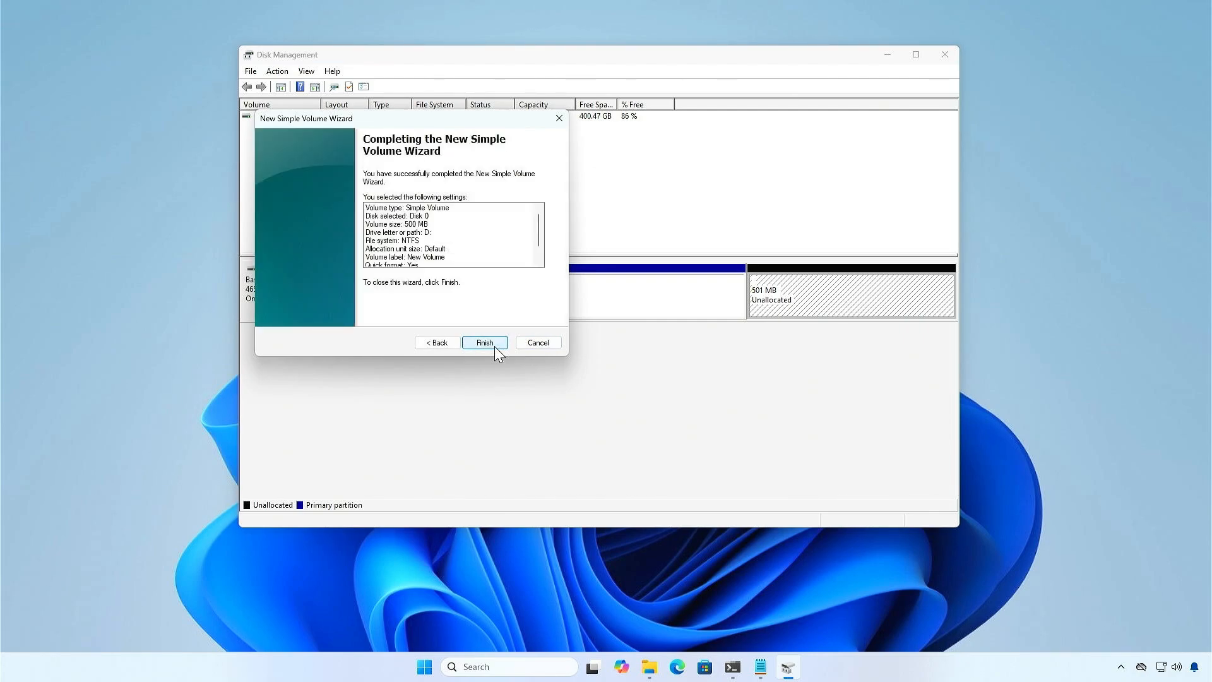
Finish creating the 500 MB D: volume and start an administrator terminal
left_click(484, 342)
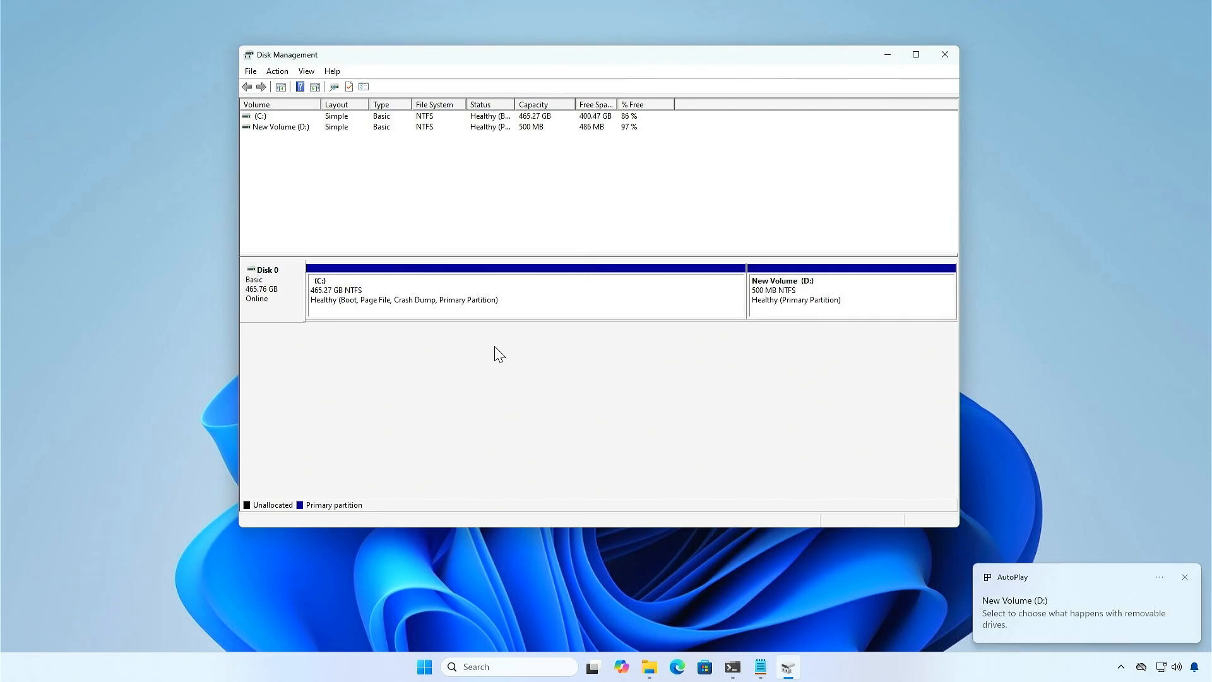
mouse_move(872, 68)
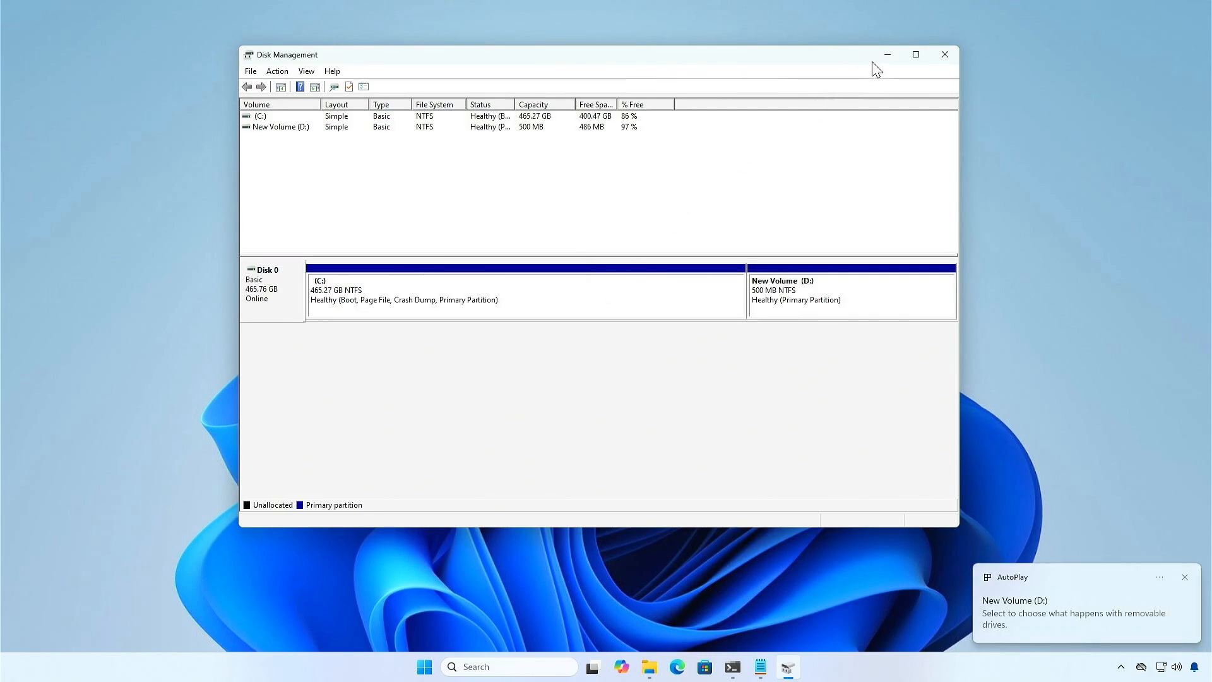
left_click(944, 55)
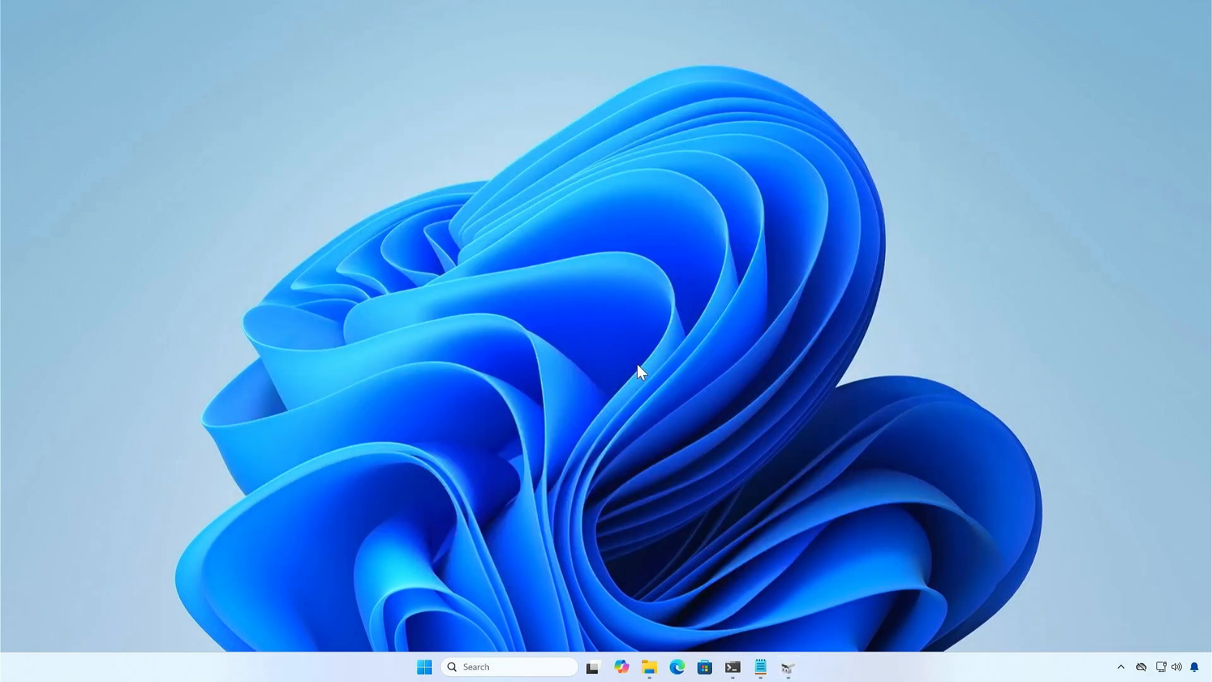
mouse_move(474, 634)
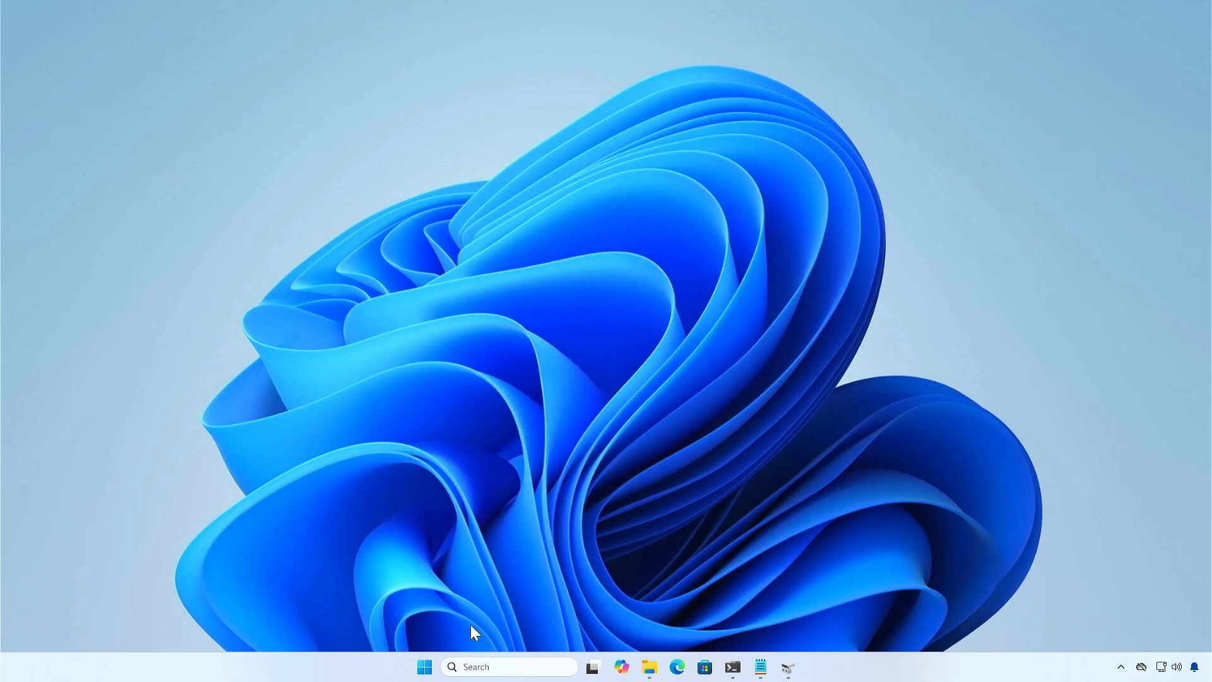
right_click(425, 667)
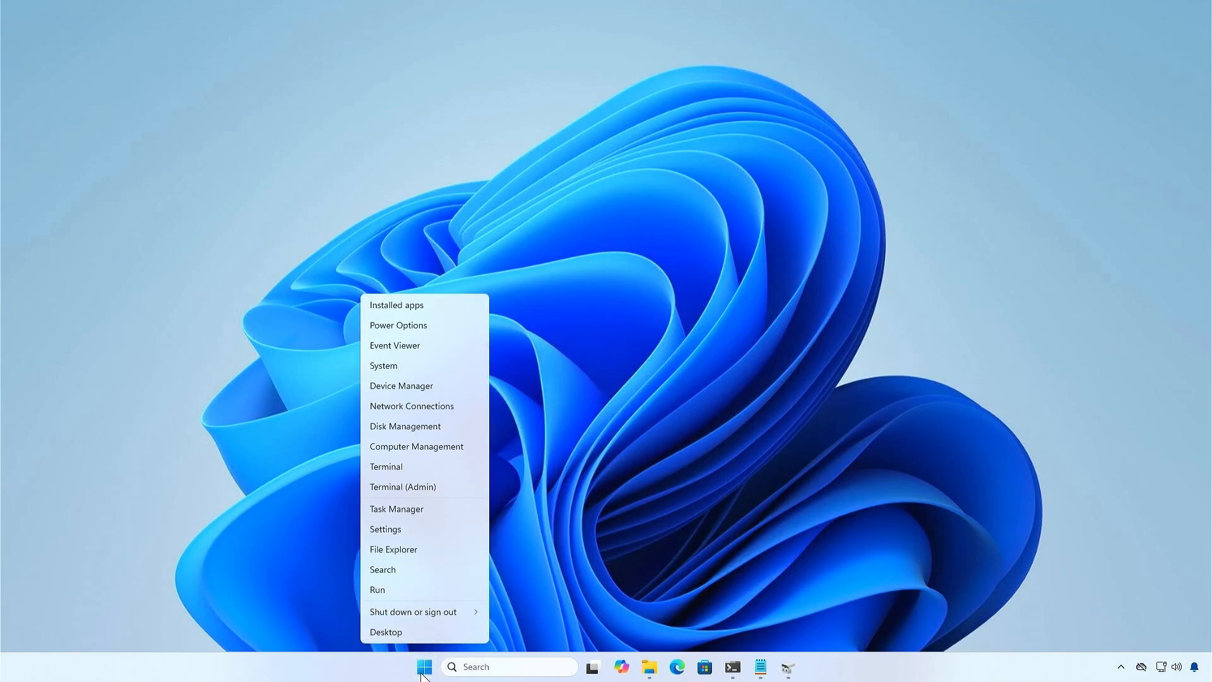
mouse_move(438, 497)
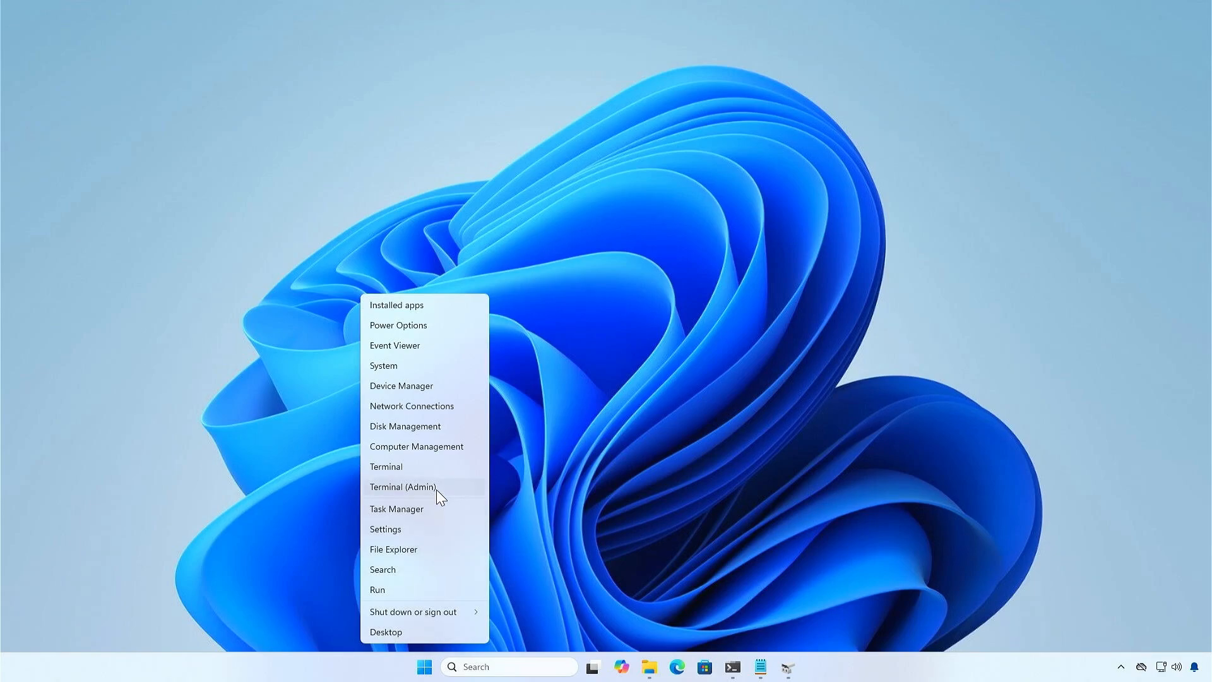
left_click(403, 487)
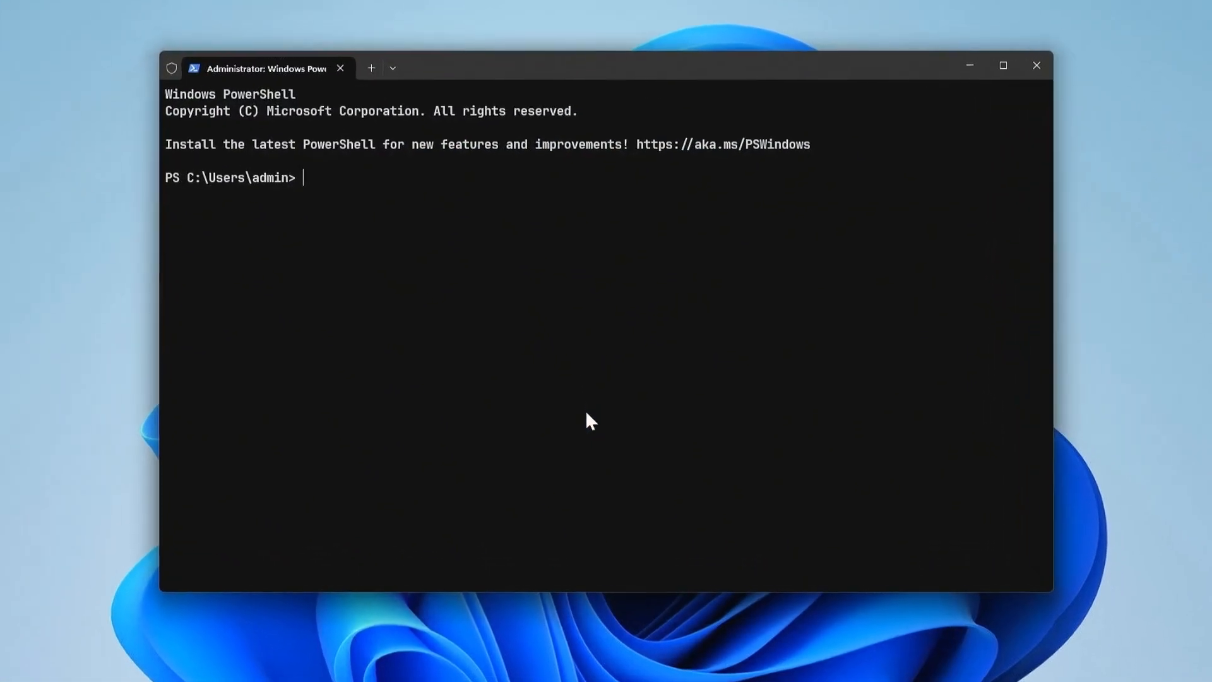
In DiskPart, select disk 0, mark the 500 MB partition 2 active, and exit
type("diskpart")
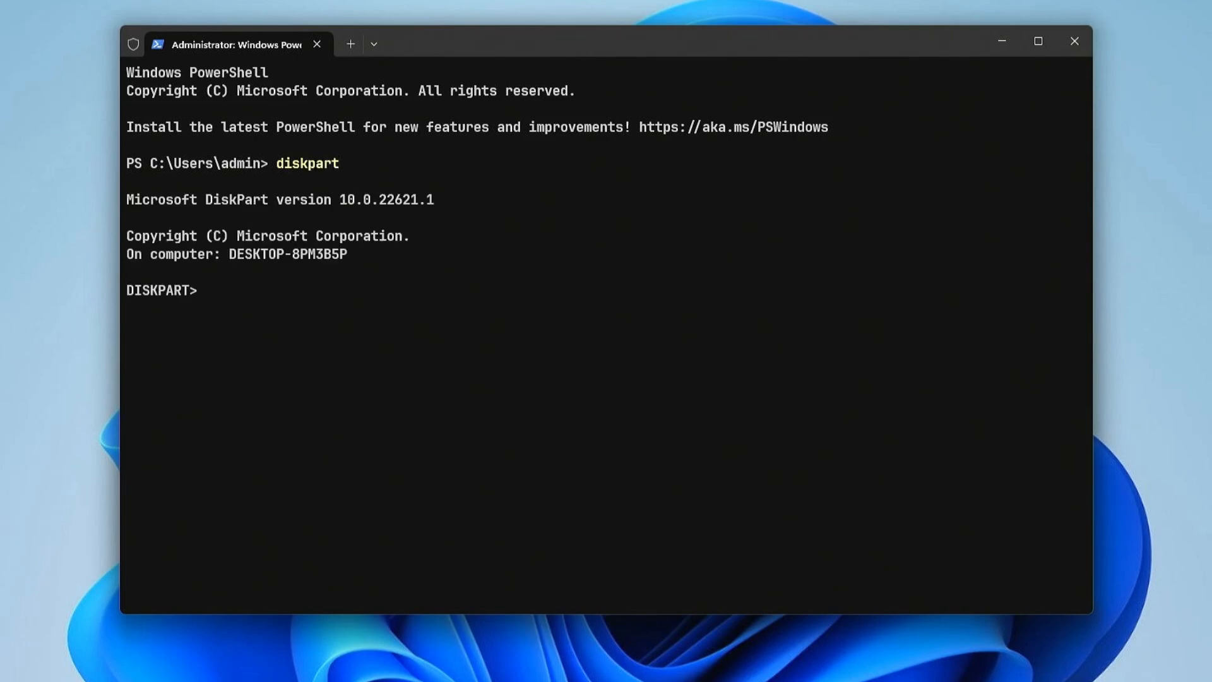
type("list disk")
type("sel disk 0")
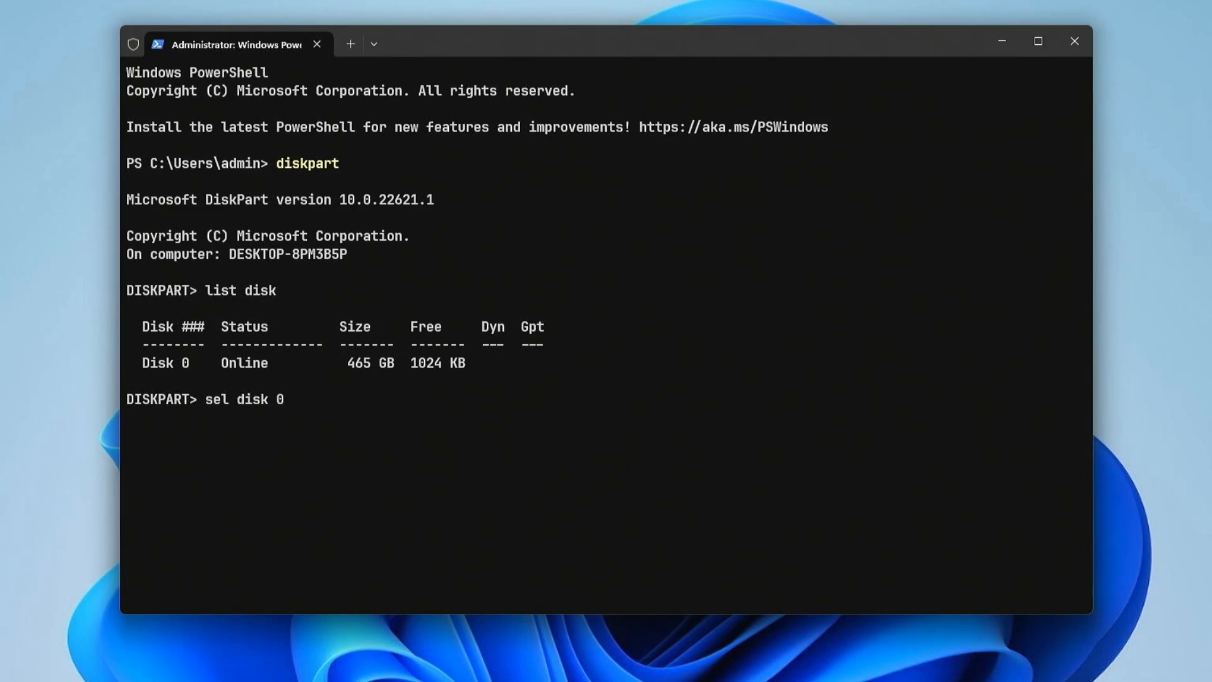
key("Enter")
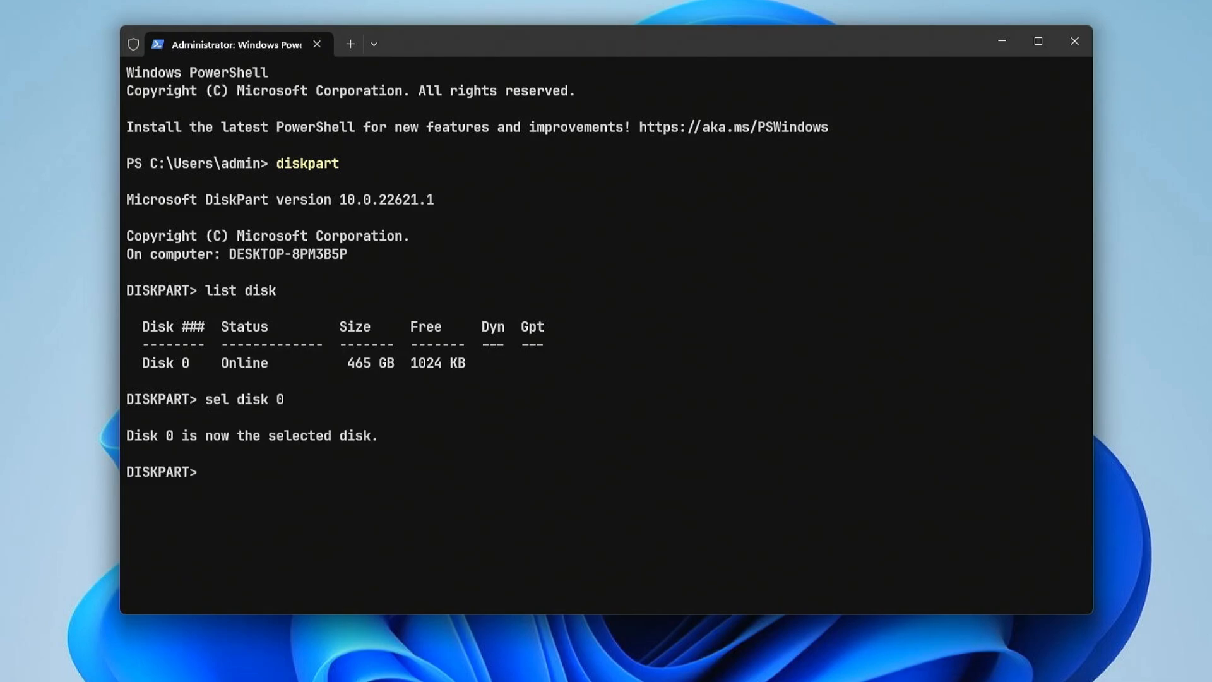
type("lis")
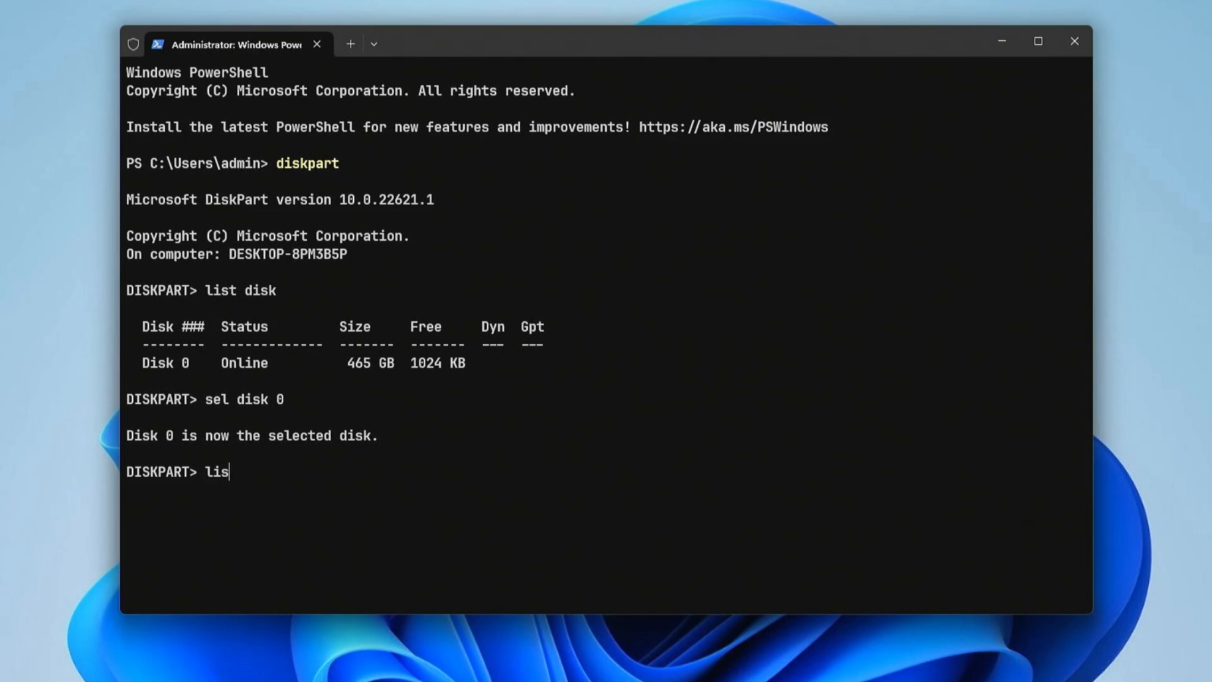
key("Enter")
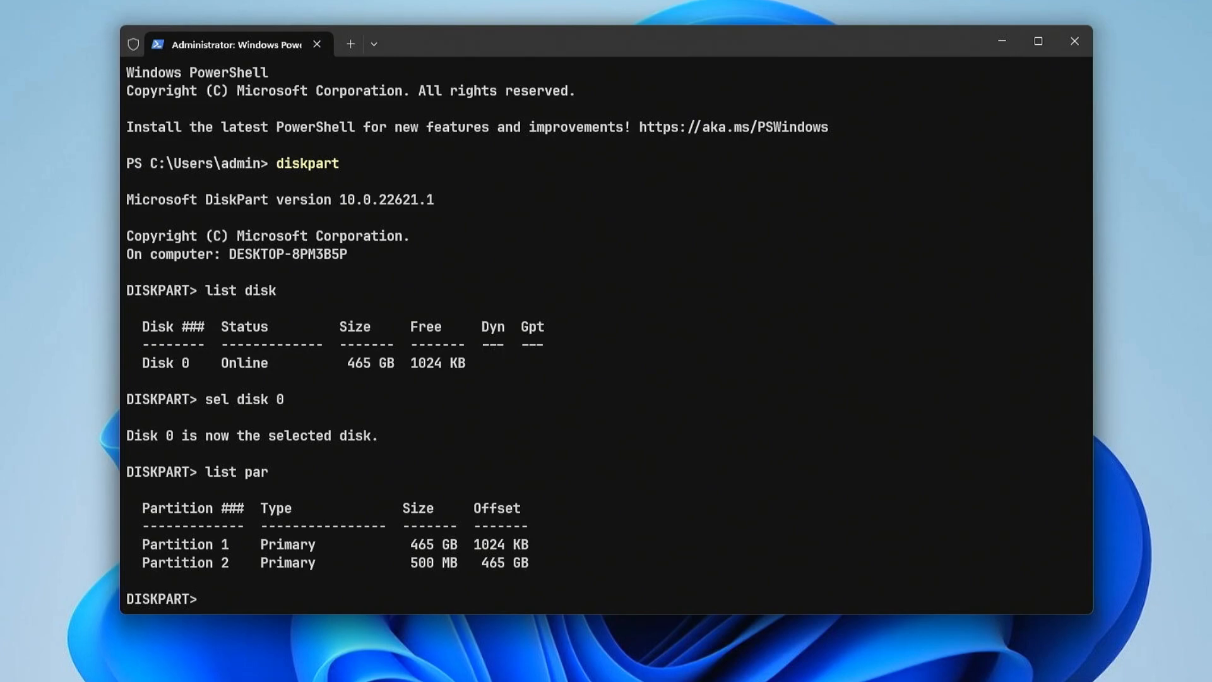
type("sel par 2")
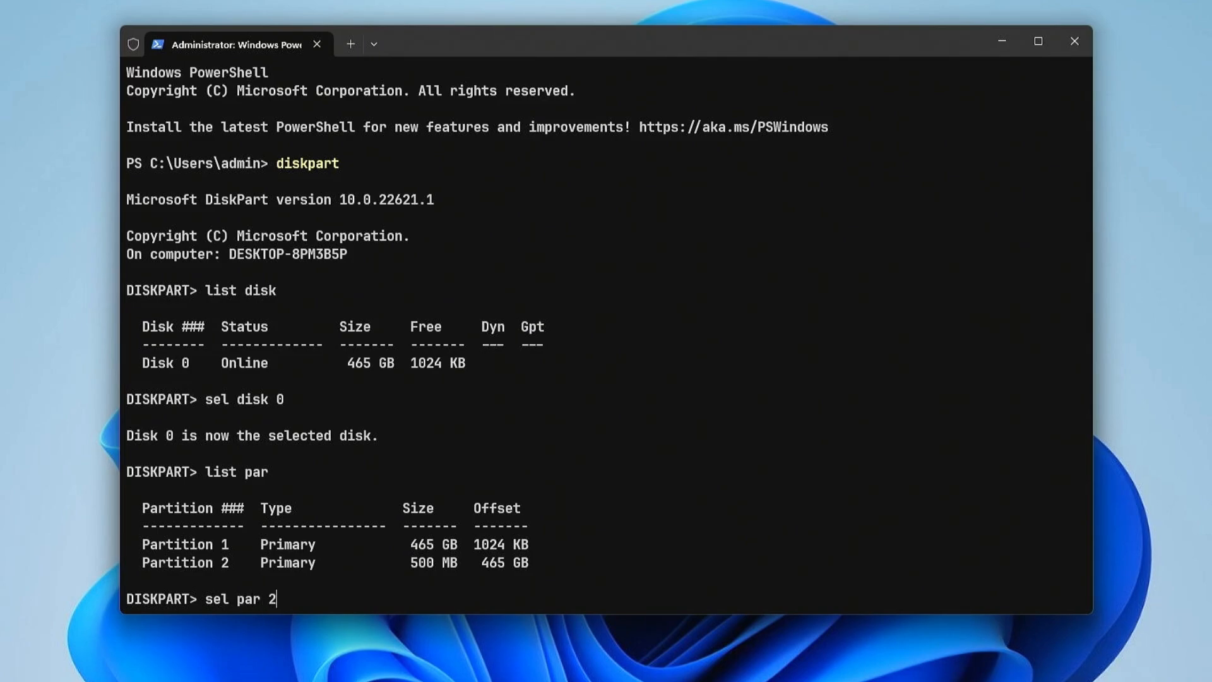
key("Enter")
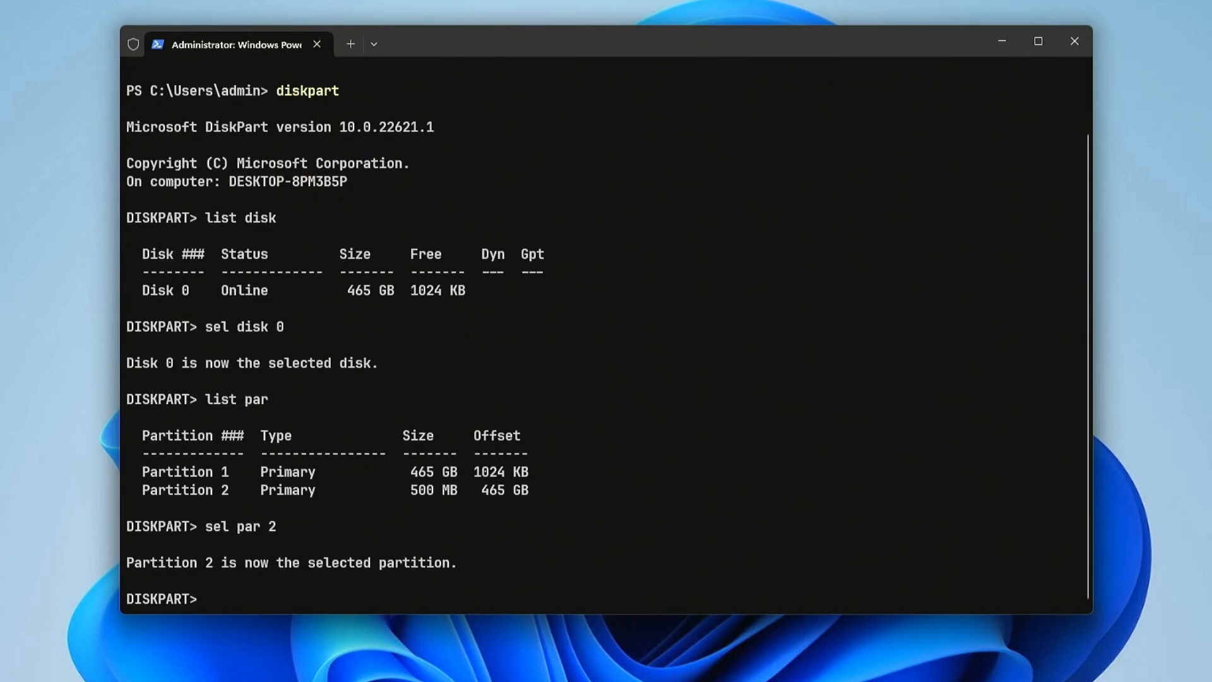
type("active")
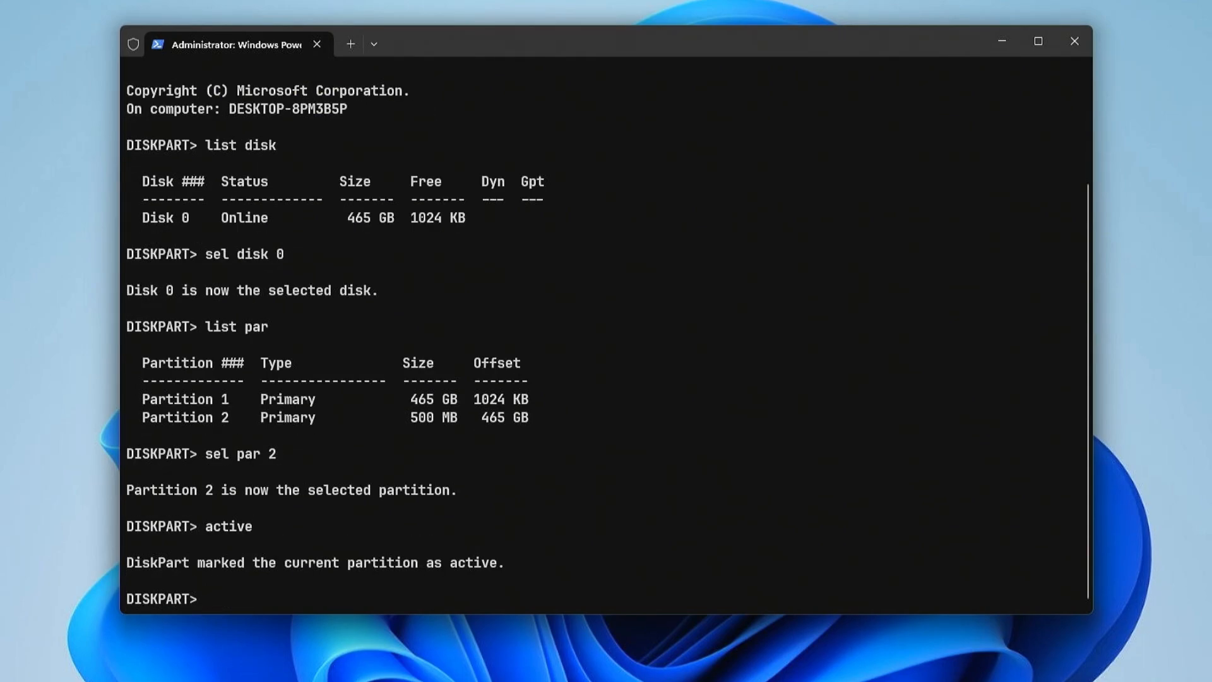
type("exit")
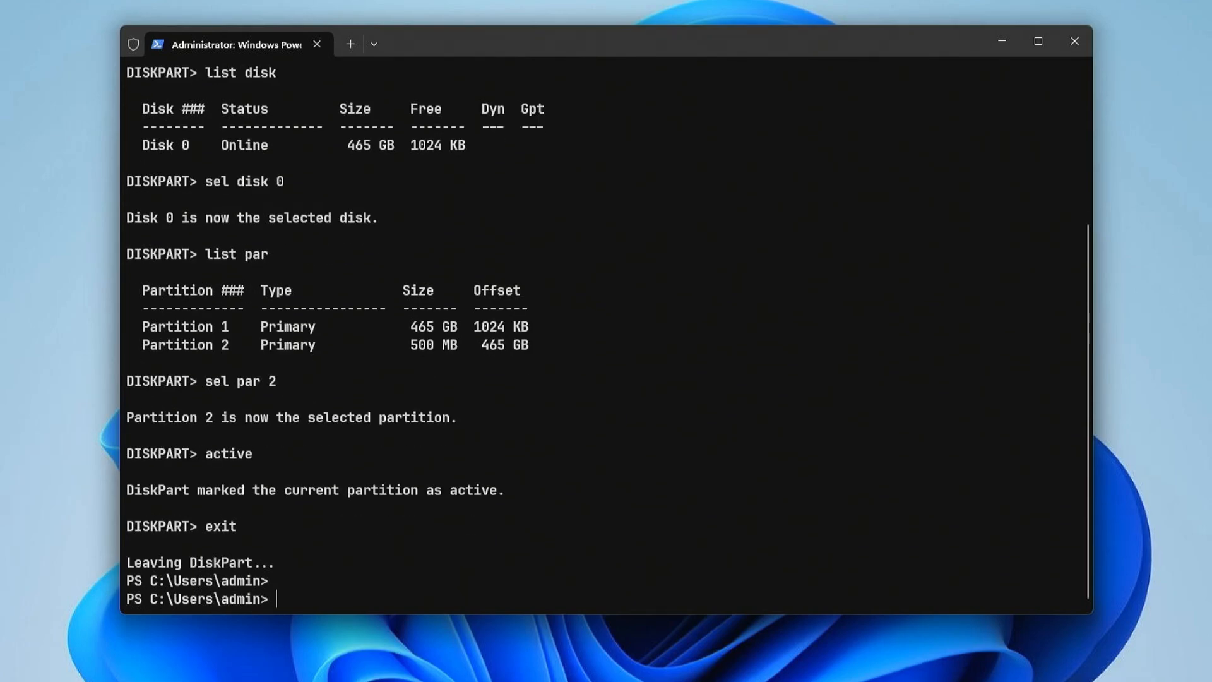
Write bcdboot C:\Windows /f all /s D:\ at the prompt without running it
type("bcdbo")
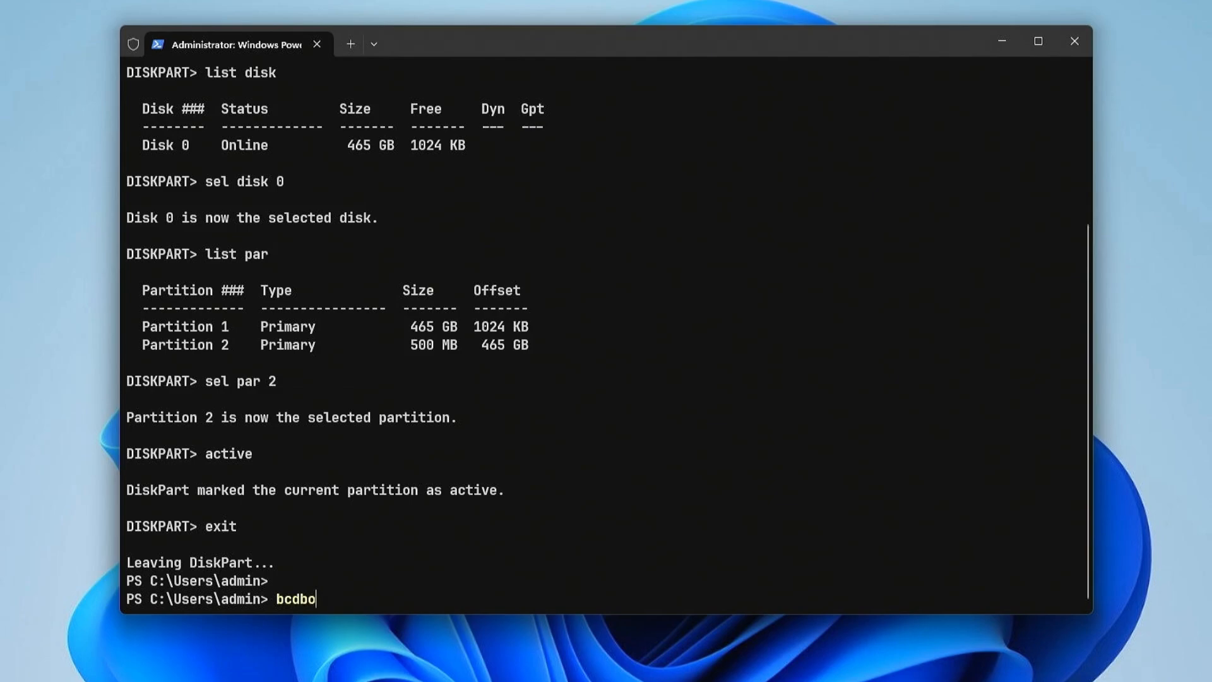
type("ot")
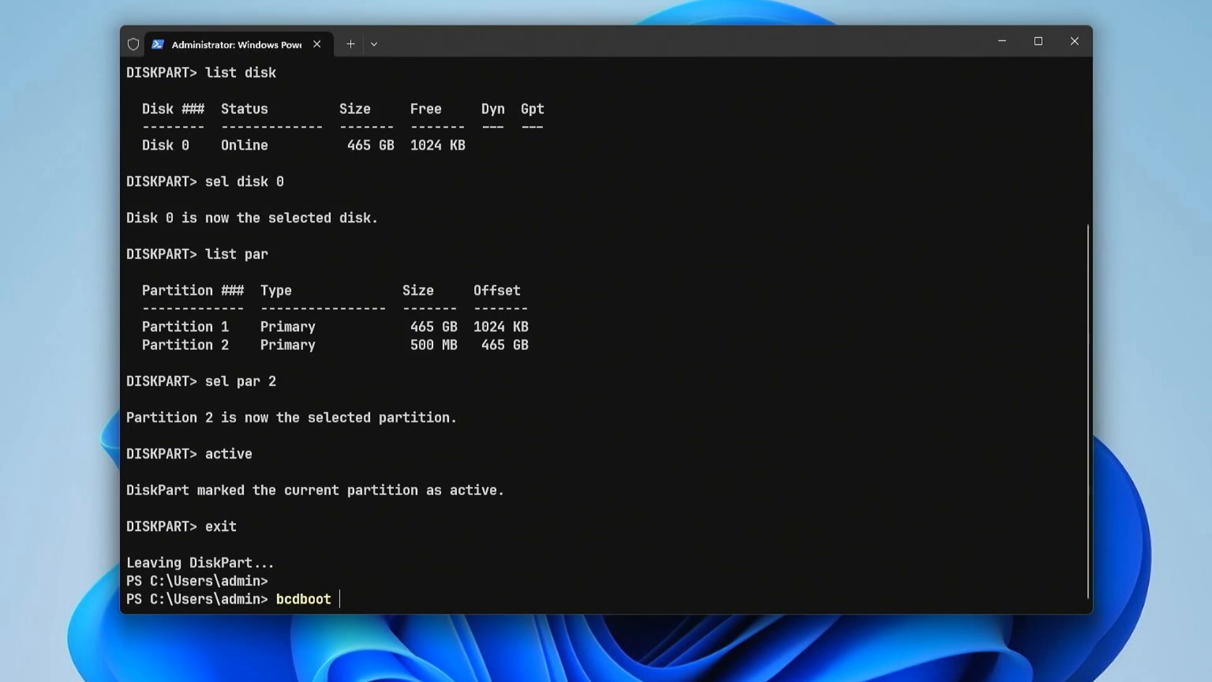
type("C:\\Wind")
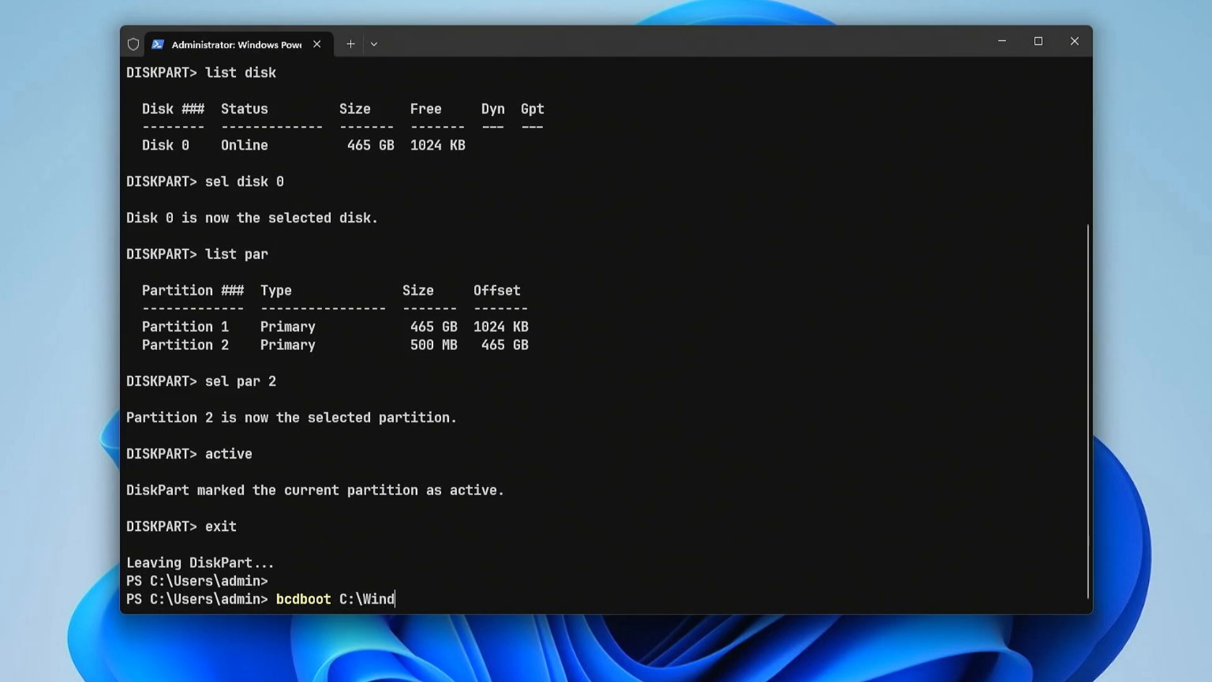
type("ows")
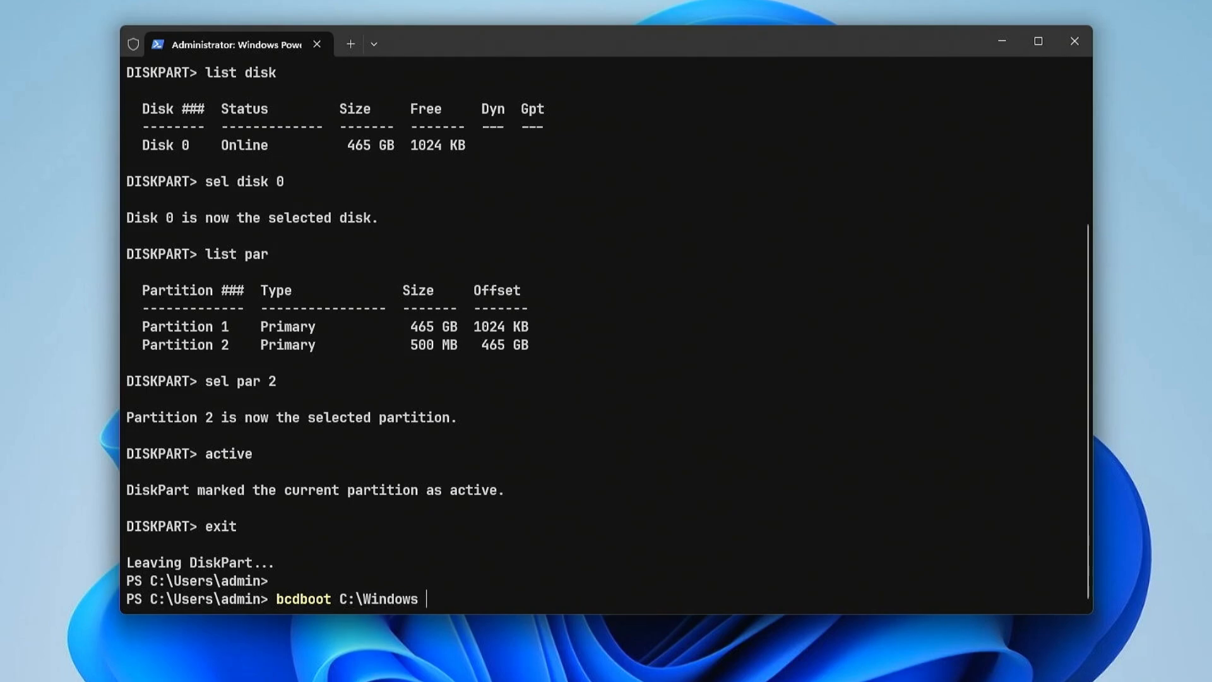
type("/f a")
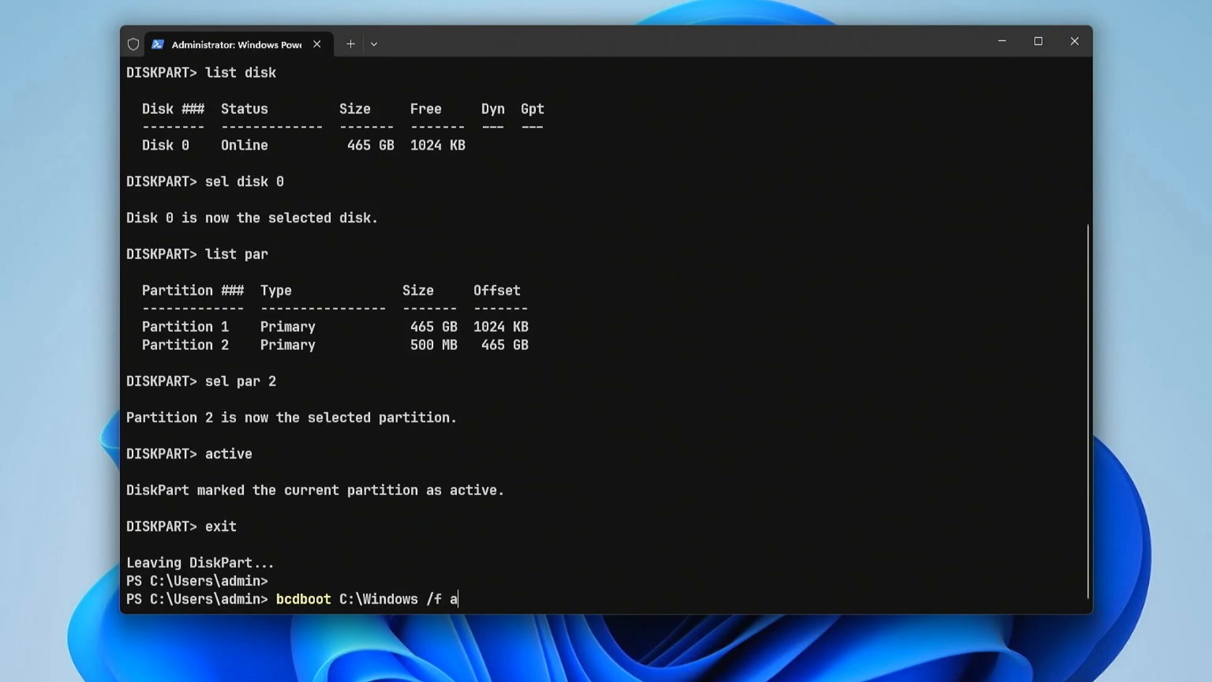
type("ll")
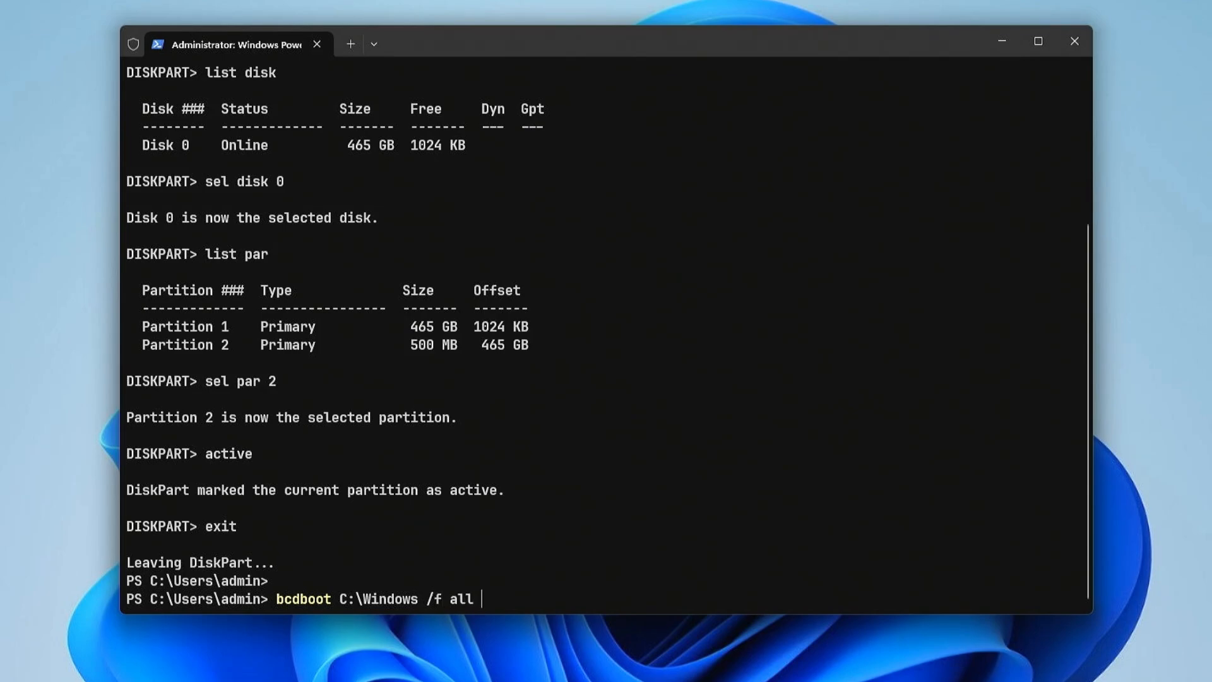
type("/s")
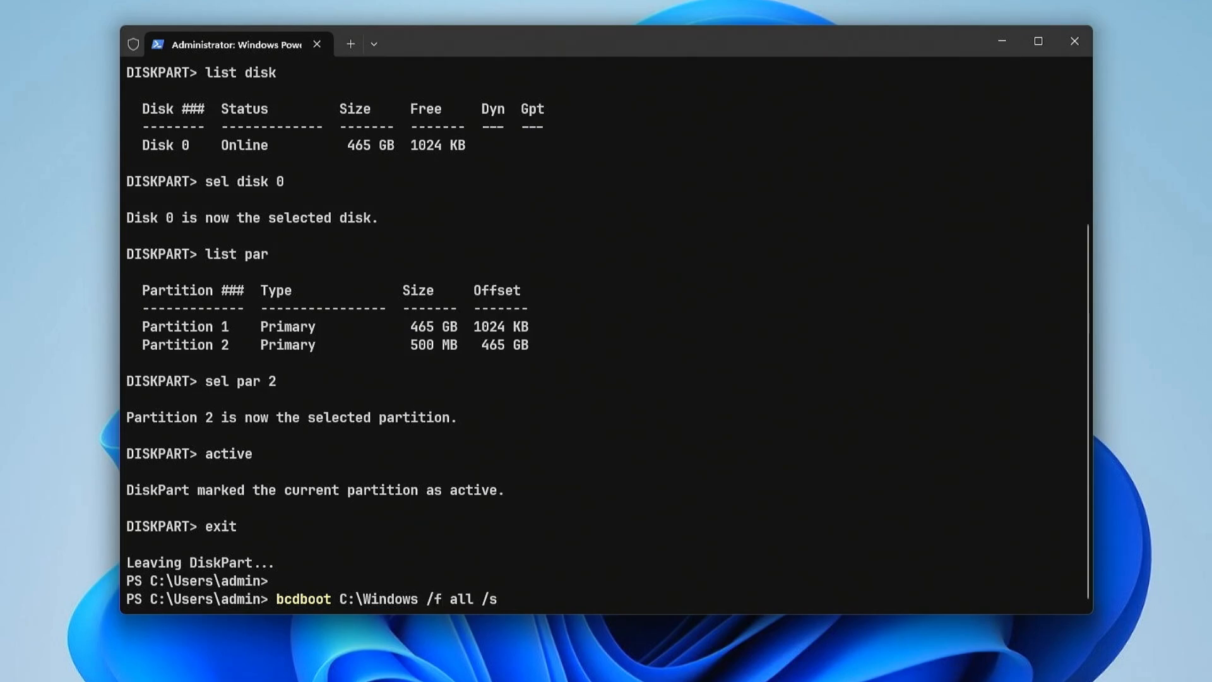
type("D:")
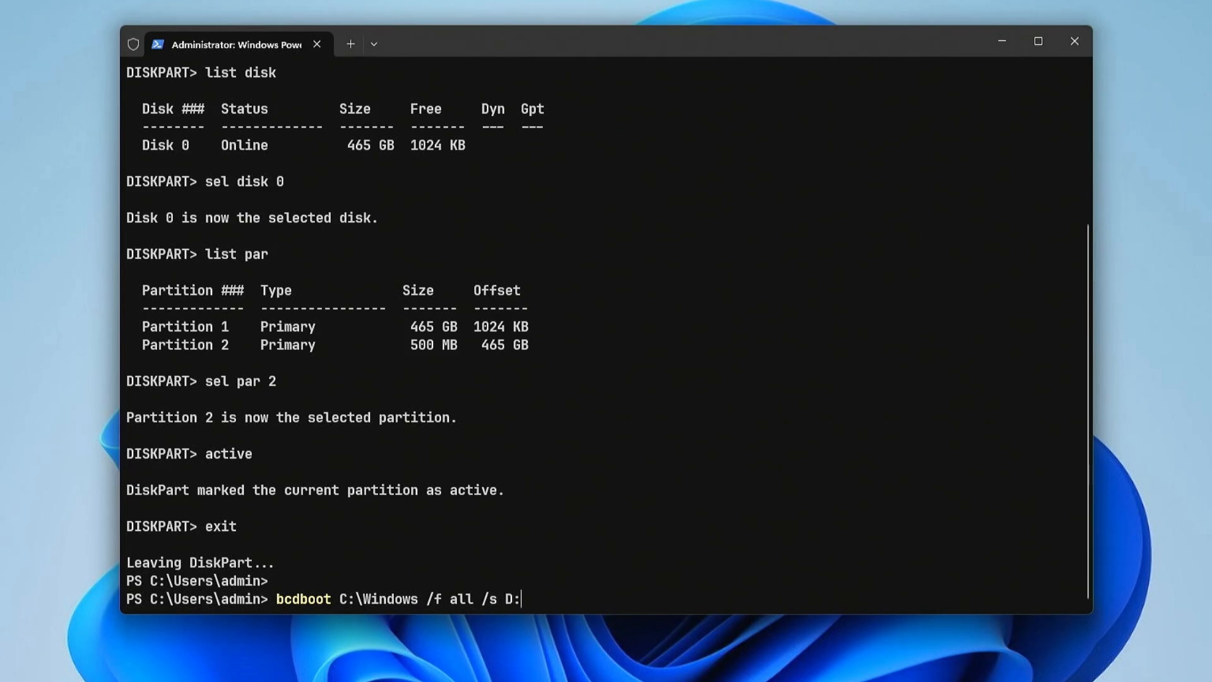
type("\\")
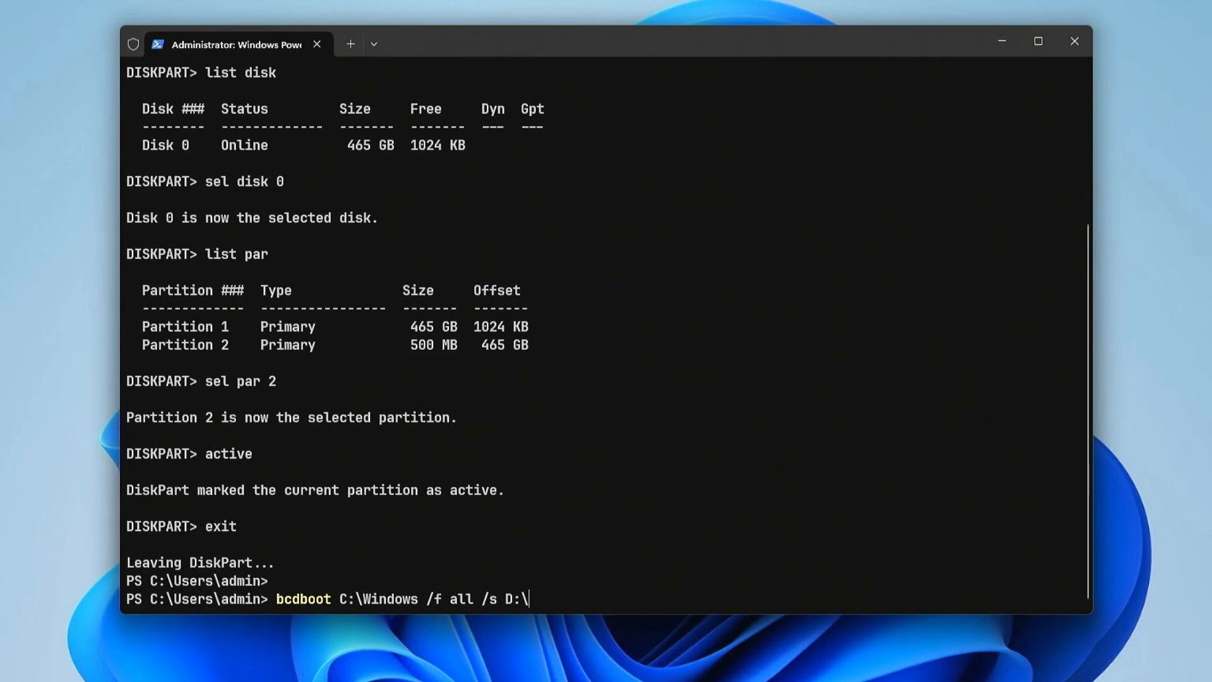
mouse_move(588, 421)
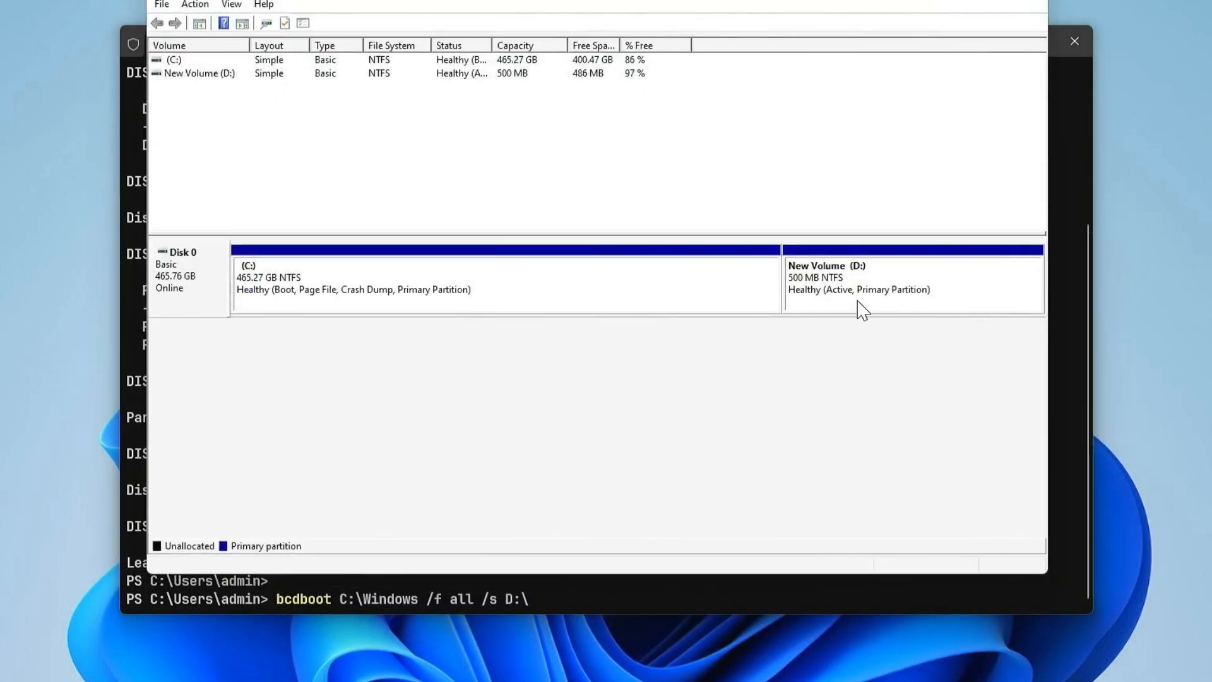
mouse_move(869, 279)
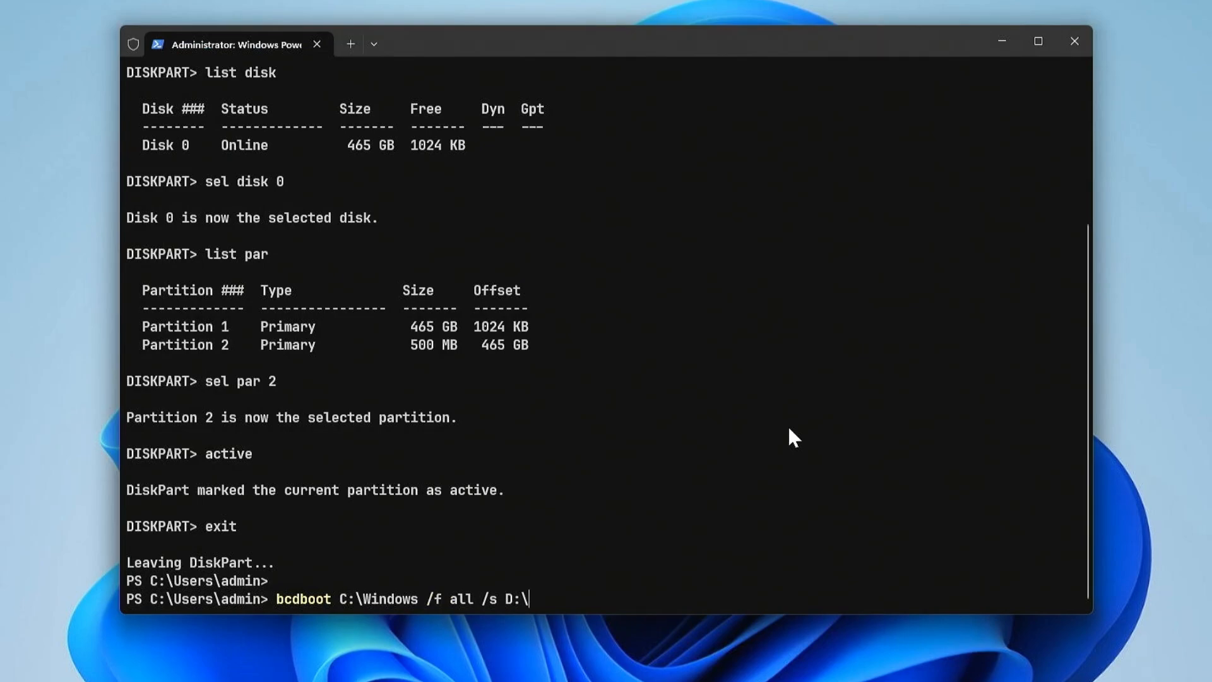
Run bcdboot to create boot files on D:, clear the screen, and start mbr2gpt validation of disk 0
key("Enter")
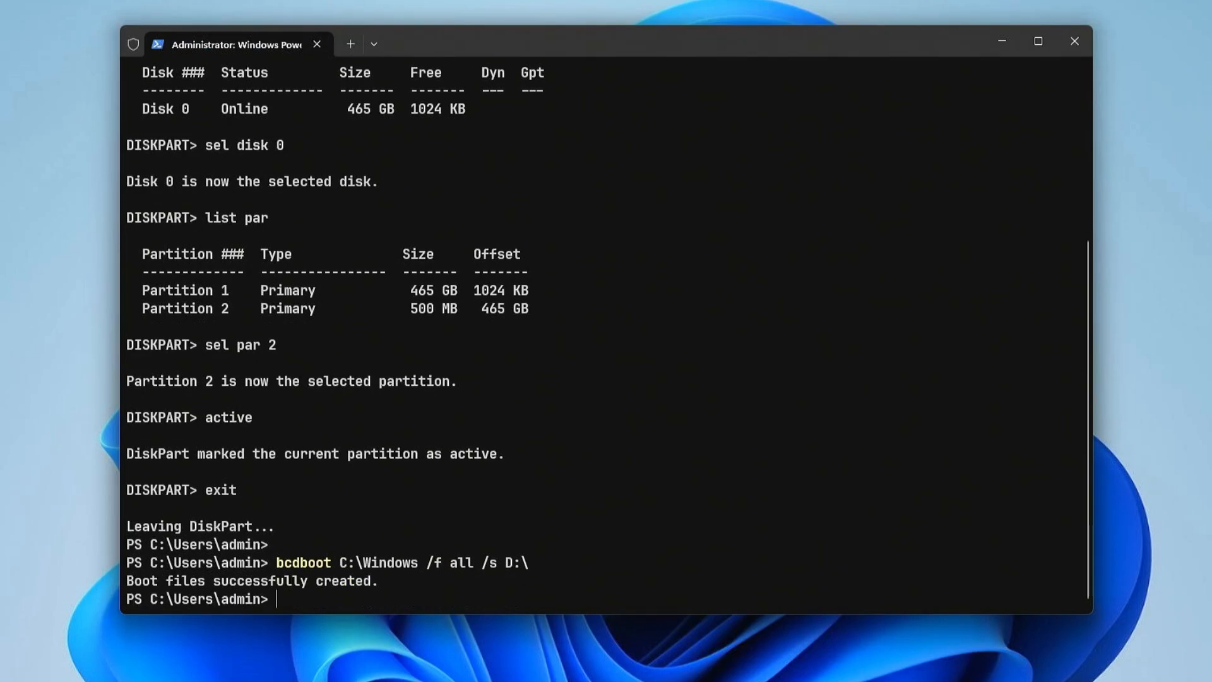
type("cl")
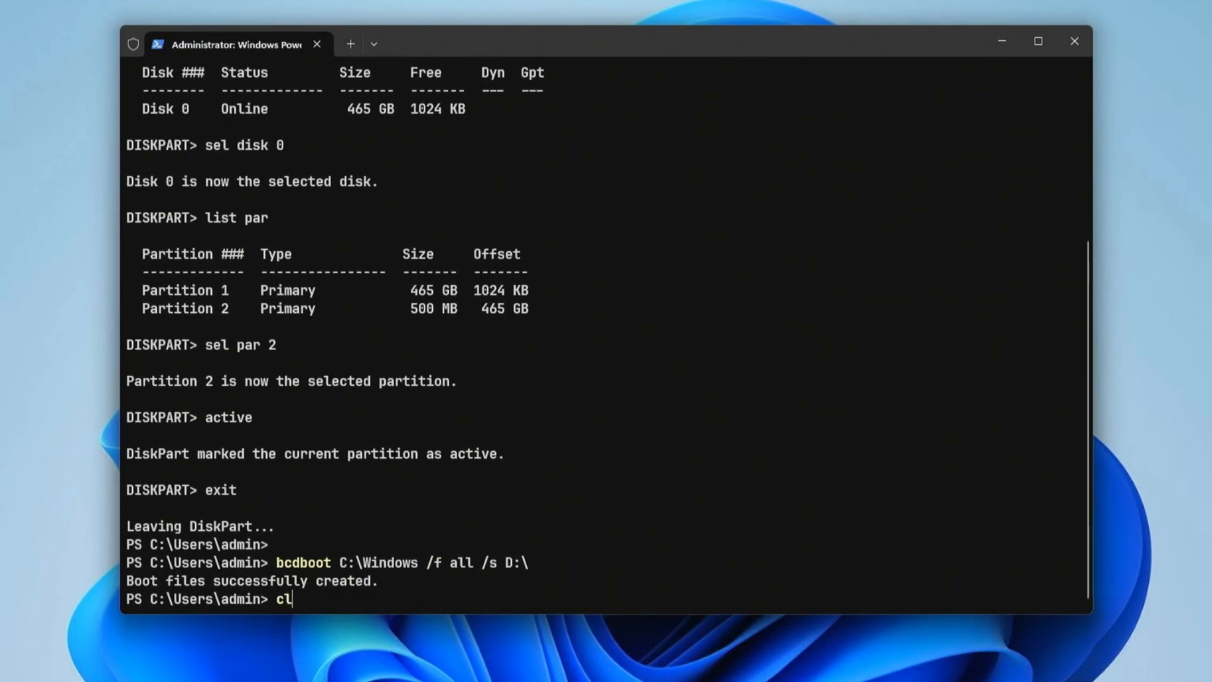
key("Enter")
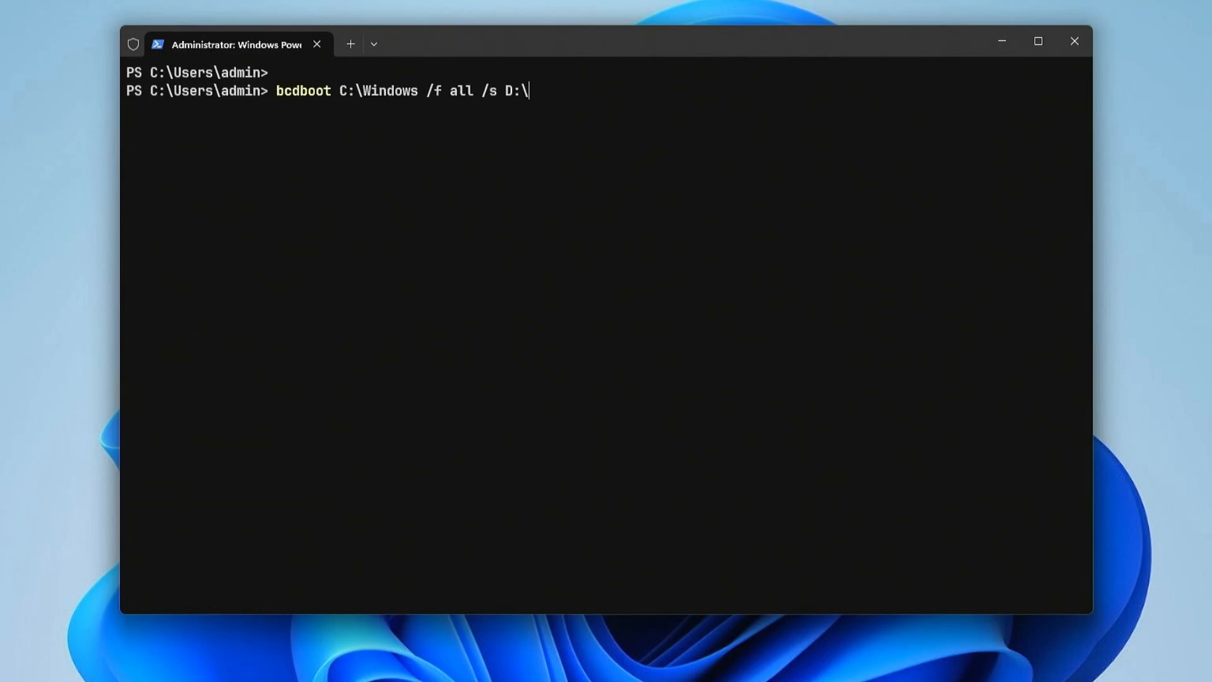
type("mbr2gpt /validate /allowFullOS /disk:0")
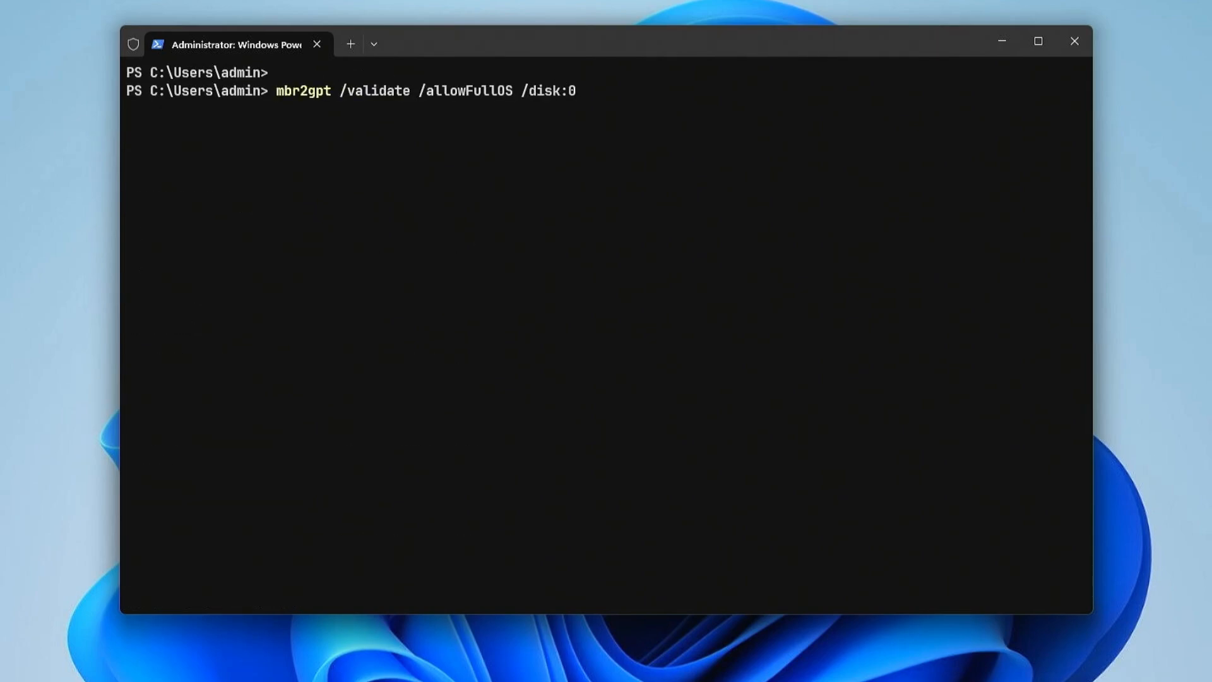
key("Enter")
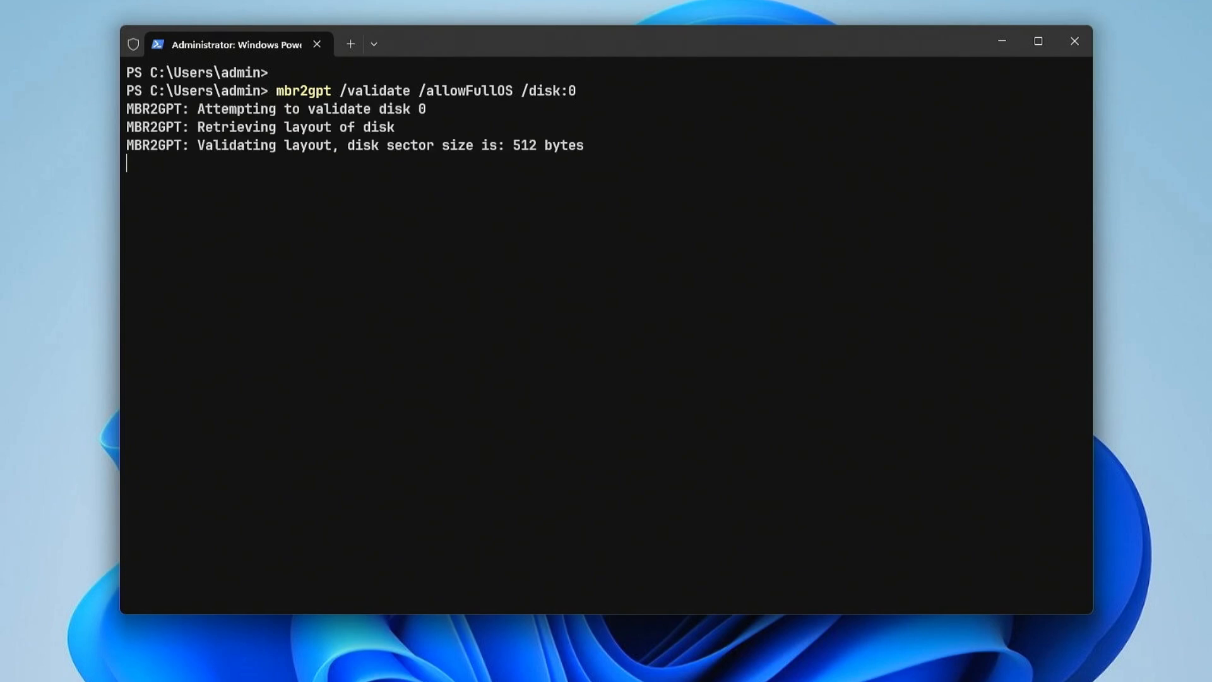